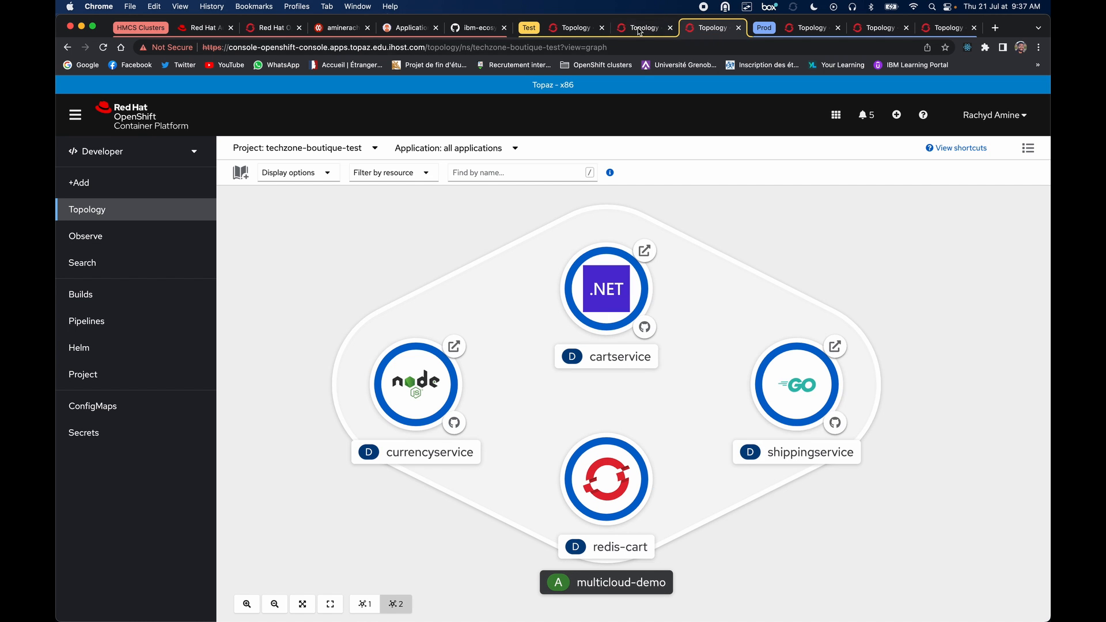
Step: Check the running Online Boutique storefront, then the test services on the Opal cluster
left_click(671, 27)
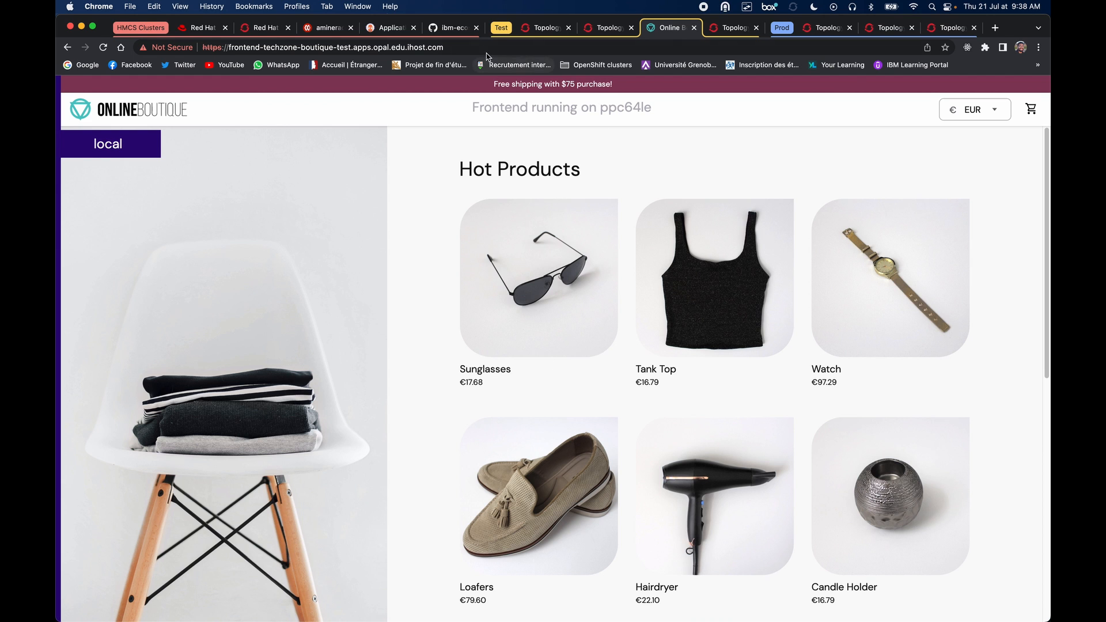
left_click(606, 28)
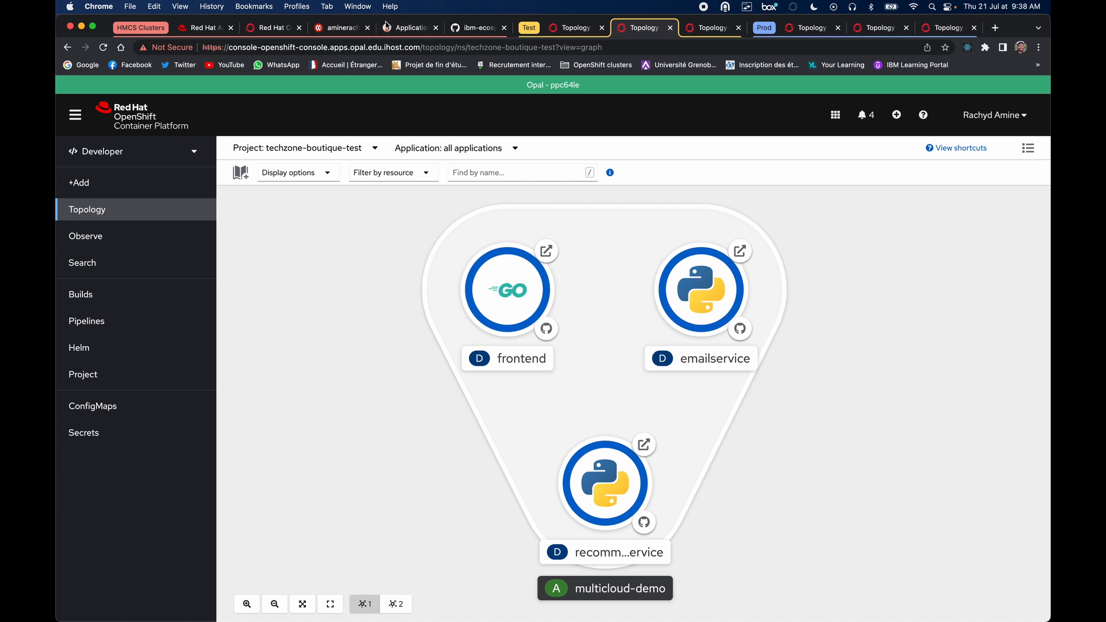
Step: Filter the Argo CD applications to label env=test and show them as a compact list
left_click(410, 28)
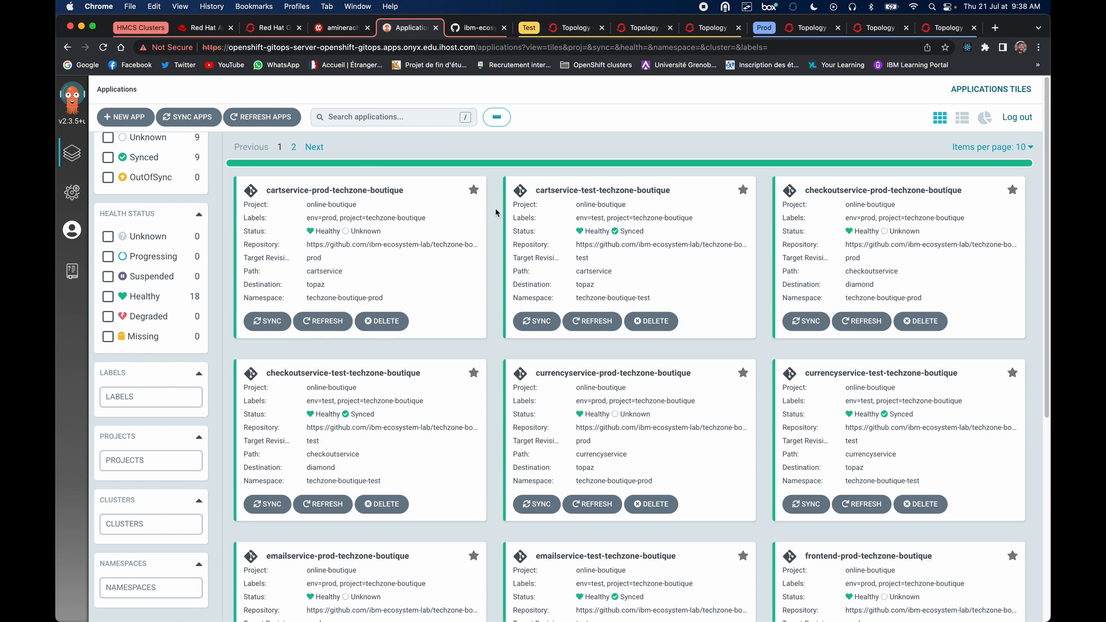
left_click(961, 118)
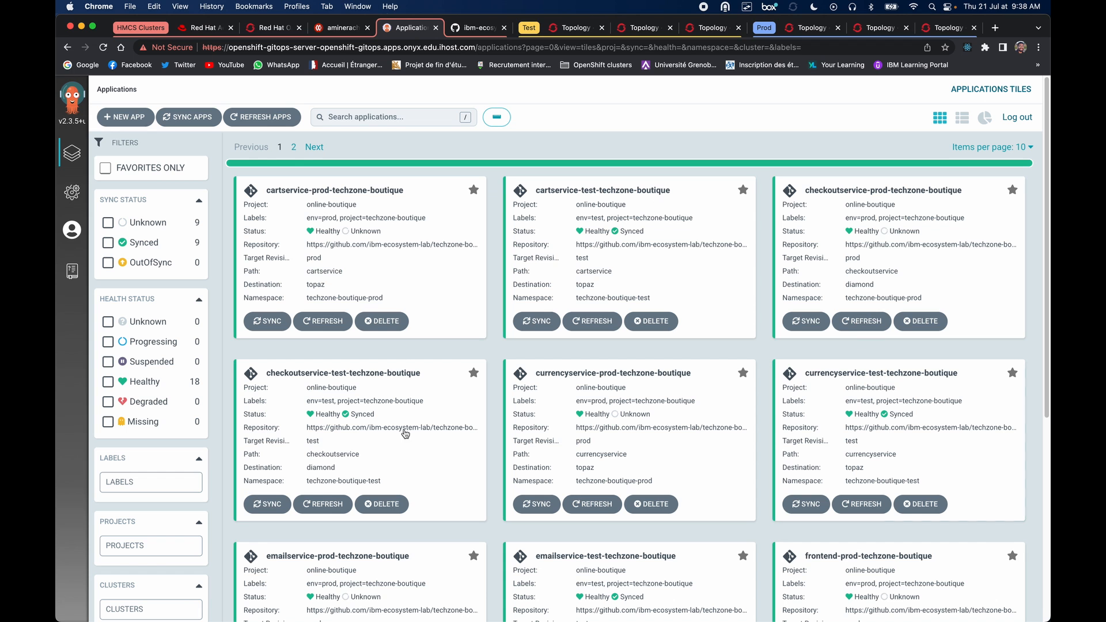
scroll("down", 3)
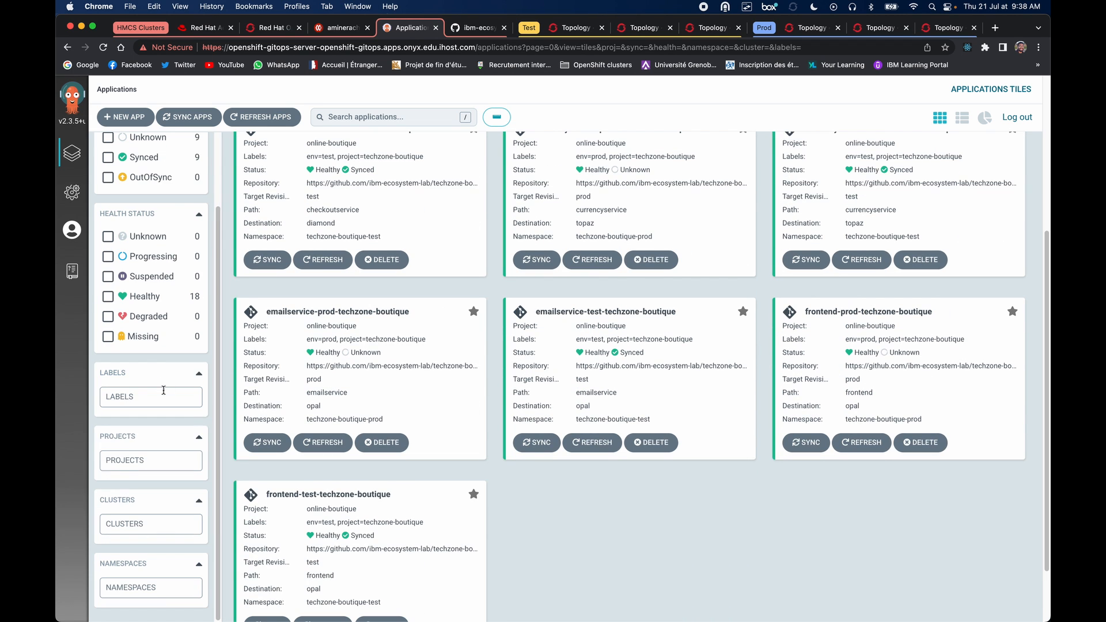
left_click(151, 396)
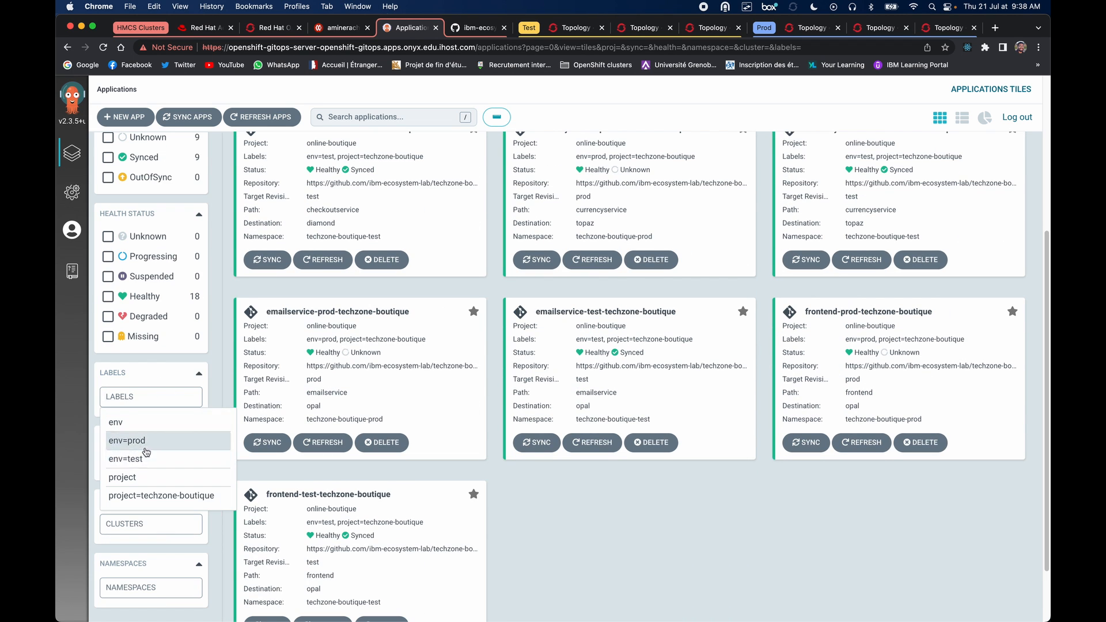
mouse_move(129, 459)
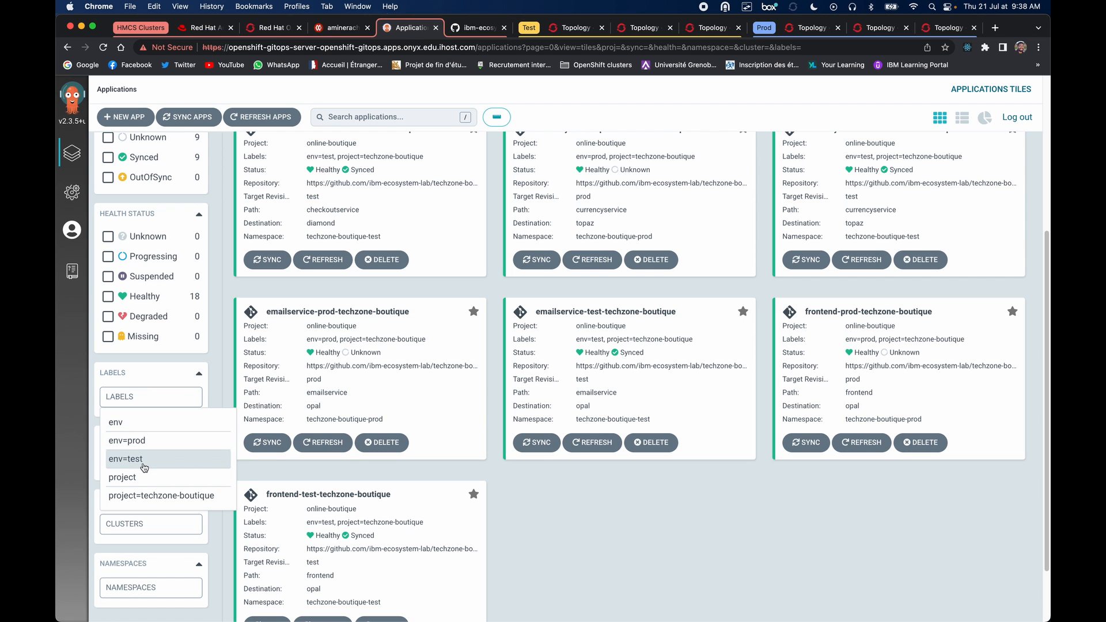
left_click(125, 459)
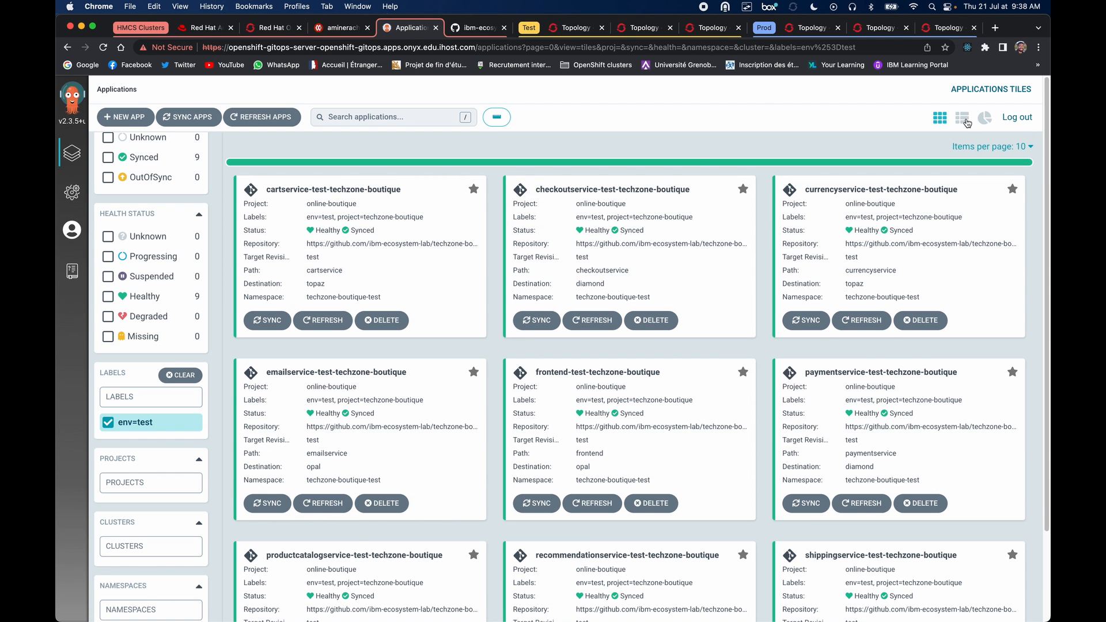
left_click(961, 118)
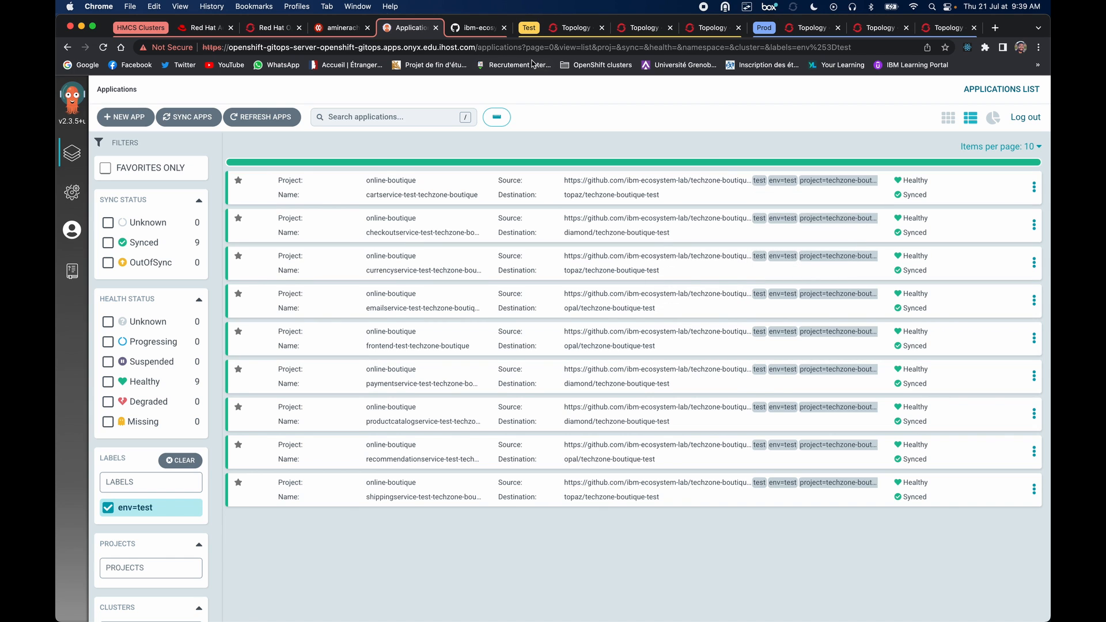
Step: Review the env=prod application list in Argo CD, then return to the gitops repository tab
left_click(475, 27)
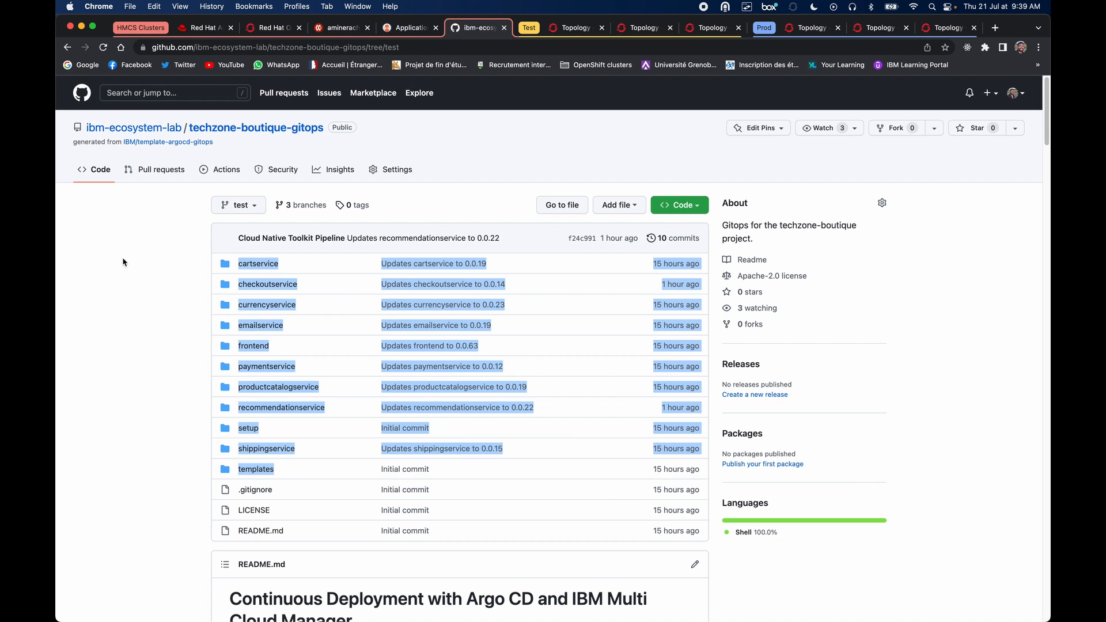
left_click(410, 28)
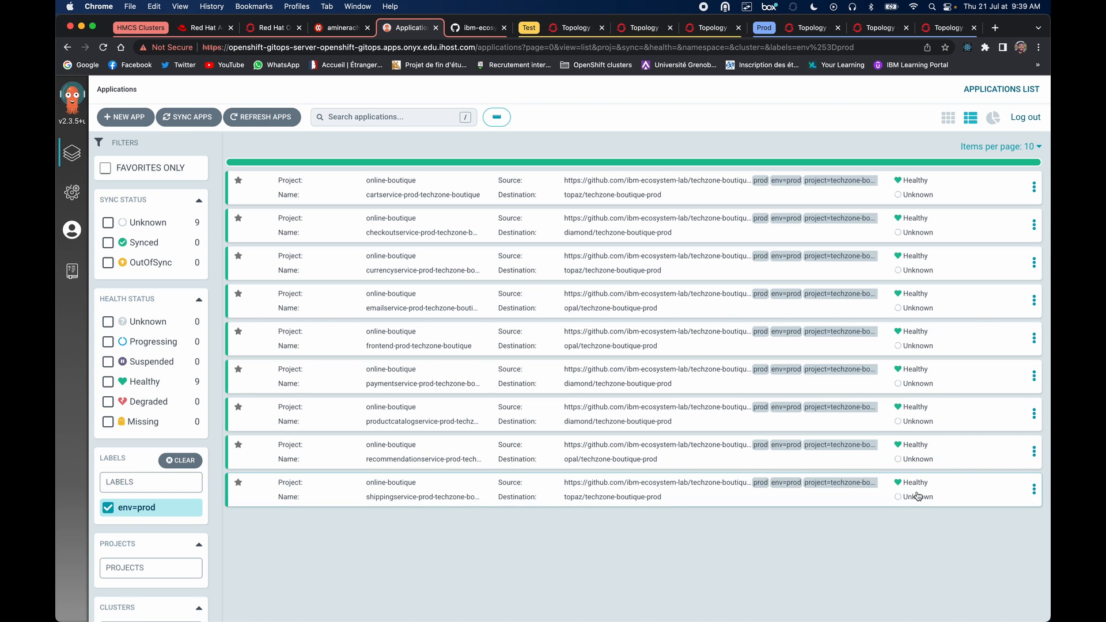
mouse_move(896, 514)
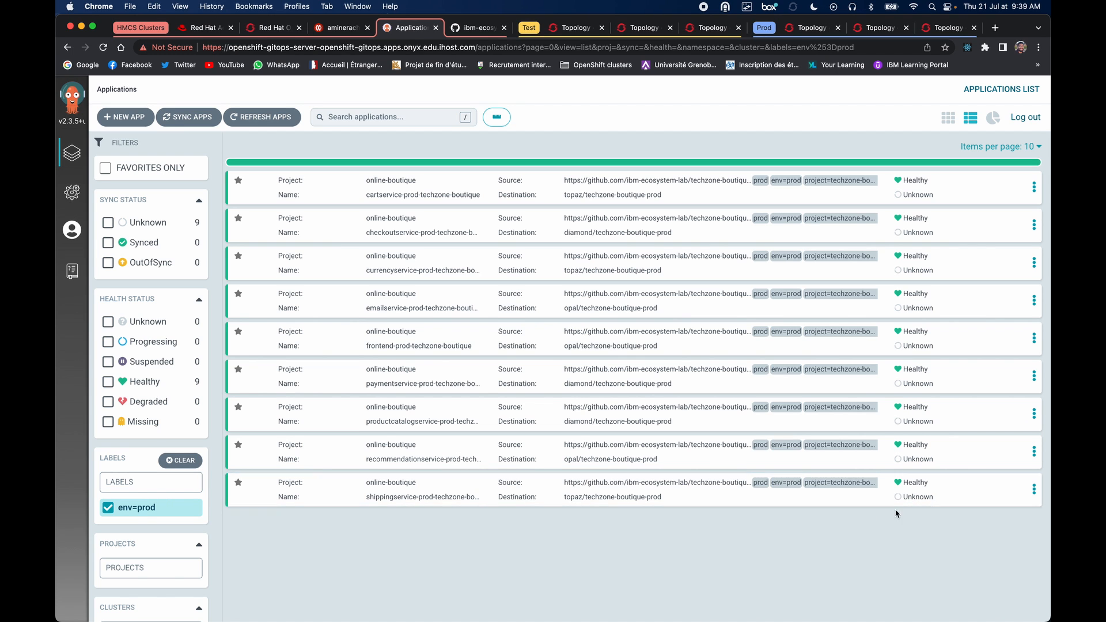
mouse_move(924, 466)
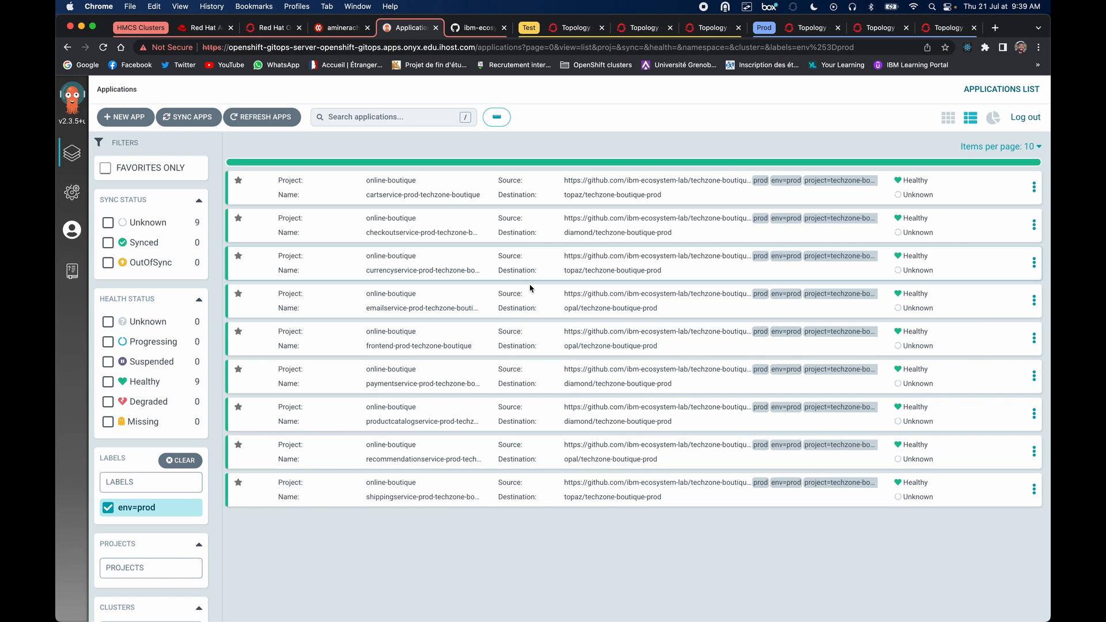
left_click(478, 28)
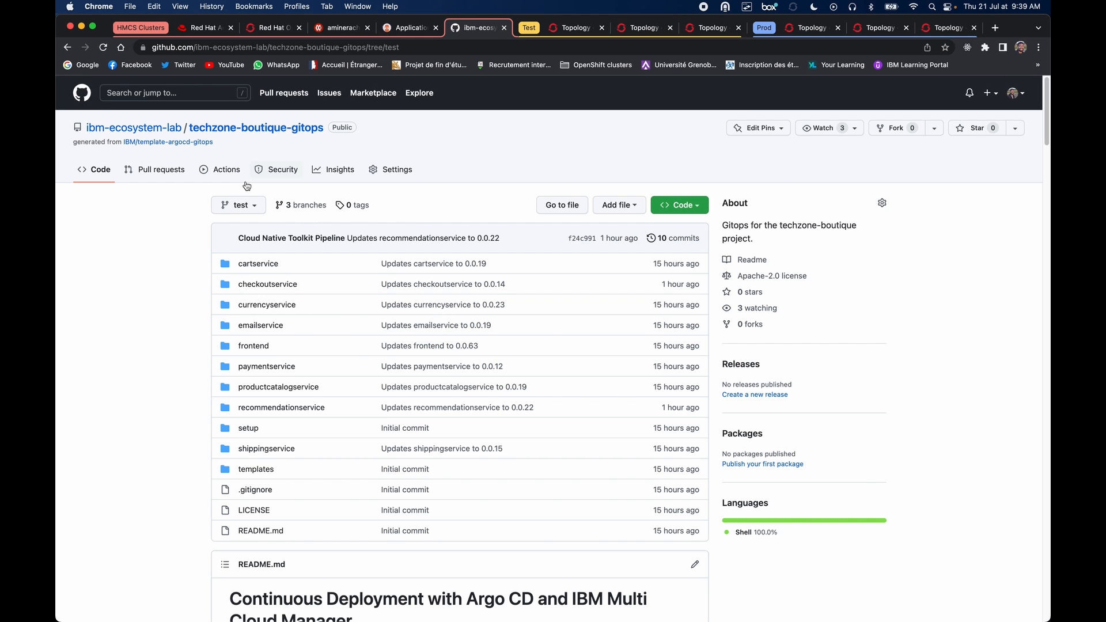
left_click(238, 205)
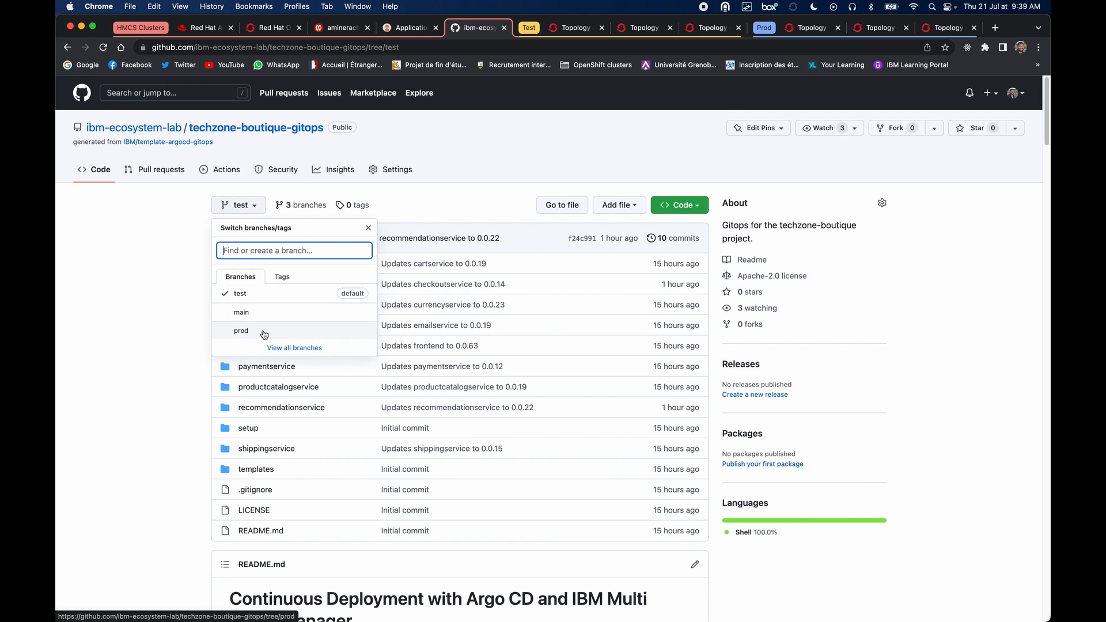
left_click(240, 330)
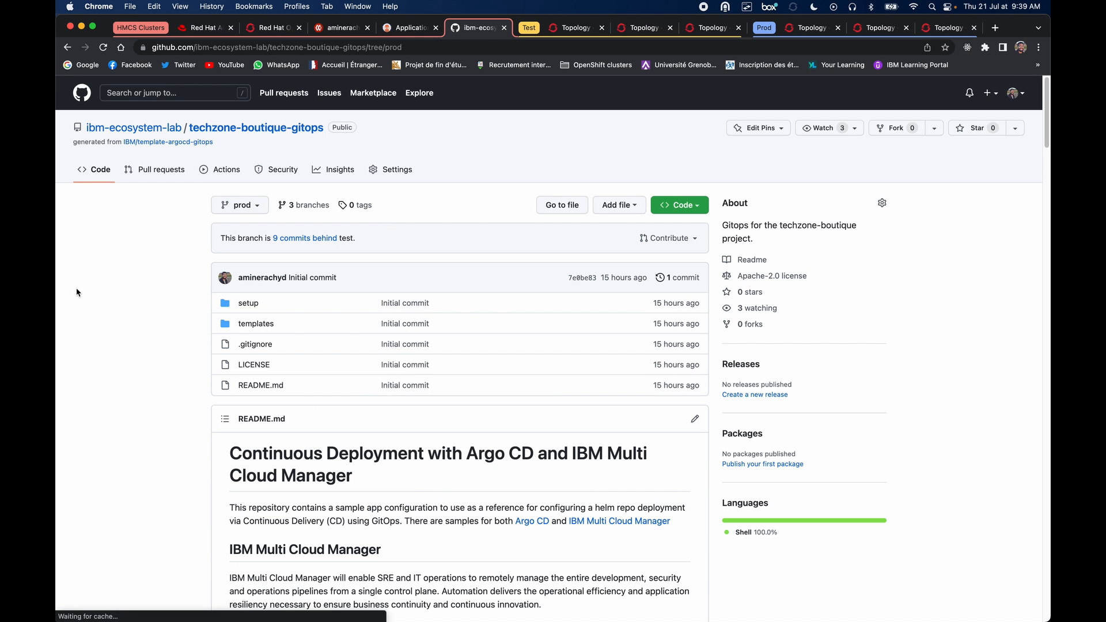
mouse_move(137, 302)
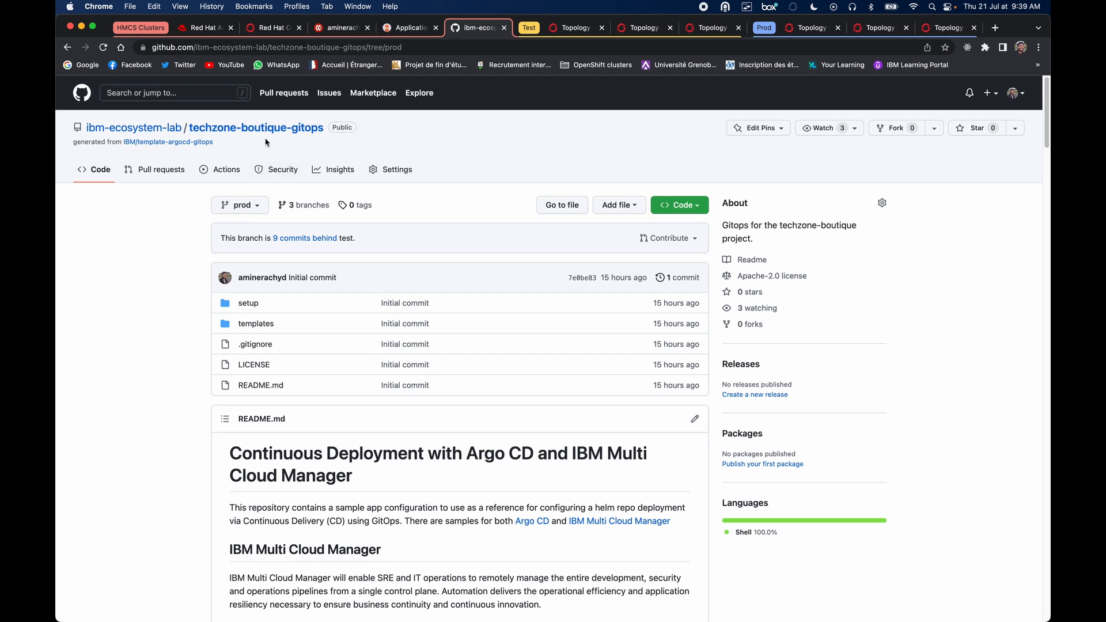
mouse_move(283, 131)
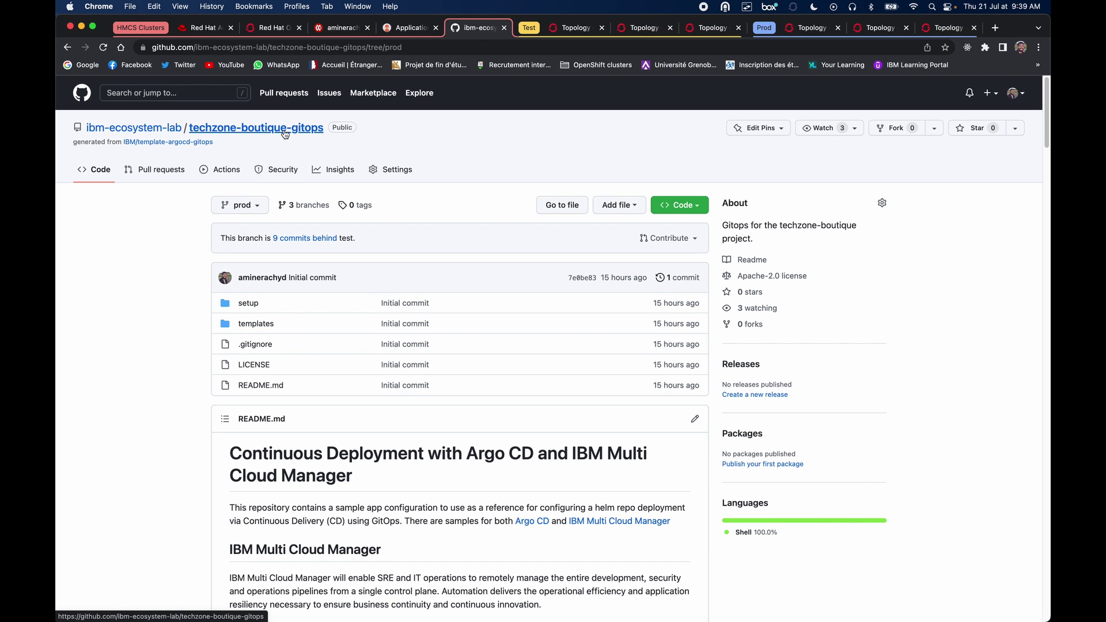
left_click(239, 205)
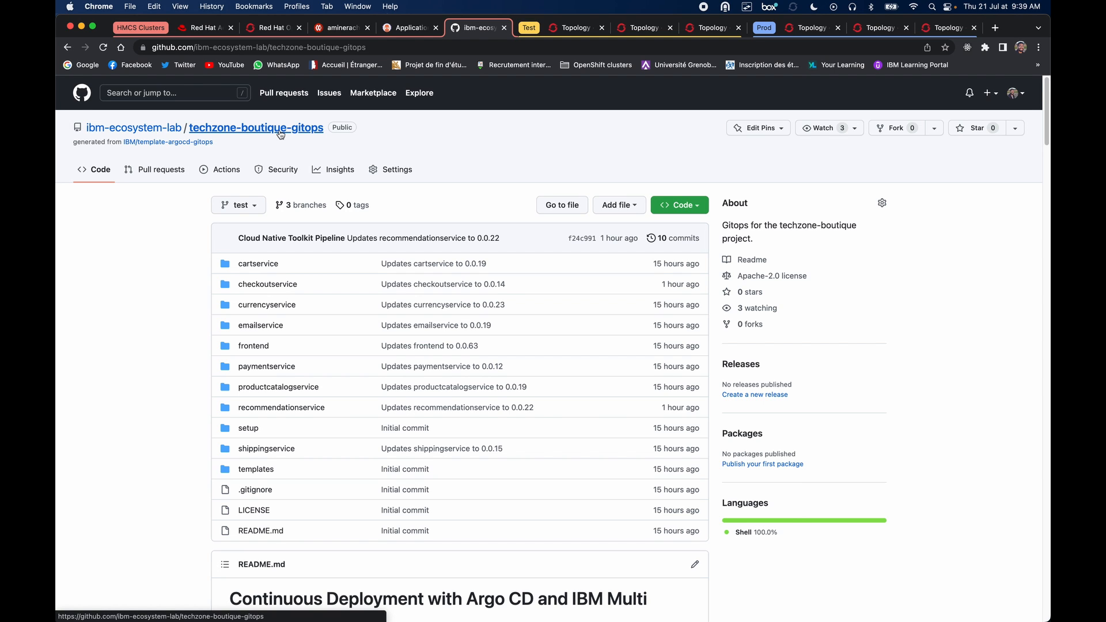
mouse_move(143, 175)
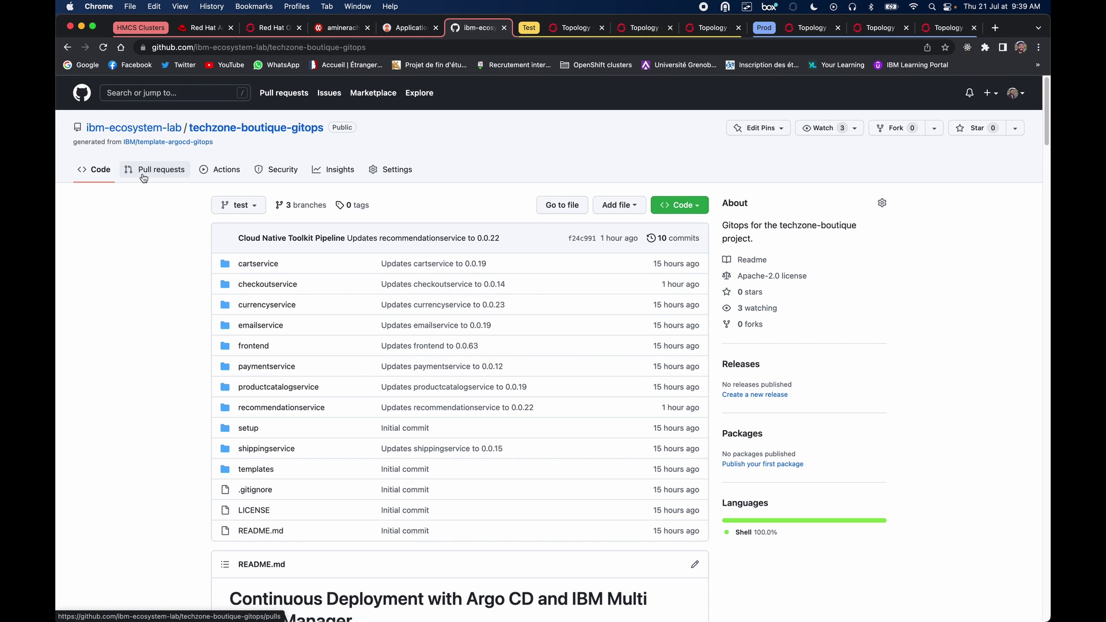
Step: Create a pull request from test into prod titled 'Test to prod'
left_click(160, 170)
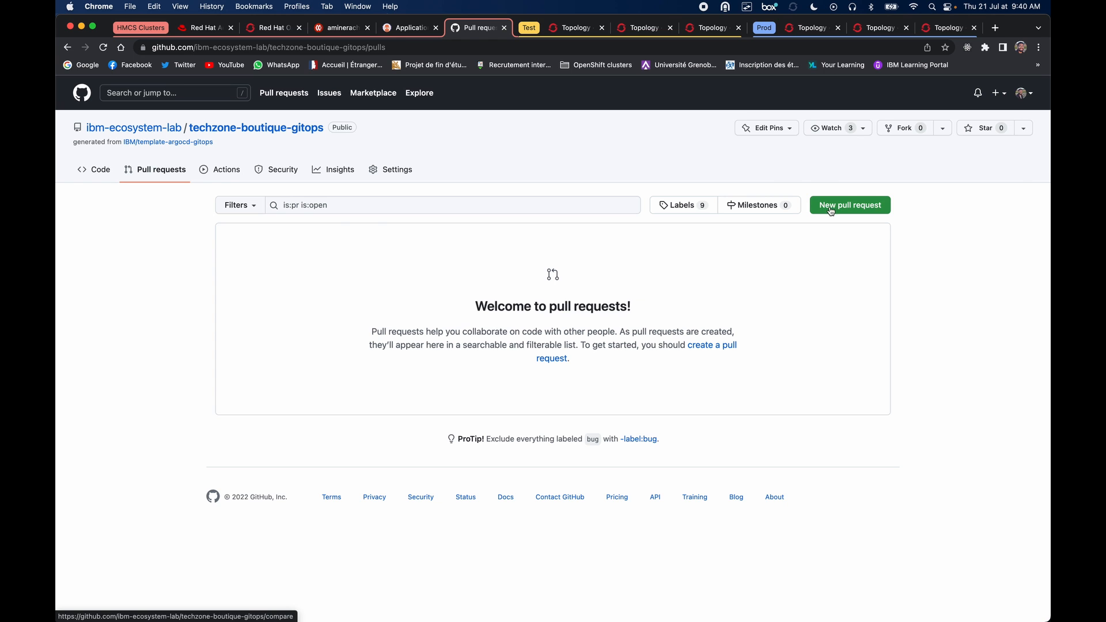
left_click(850, 205)
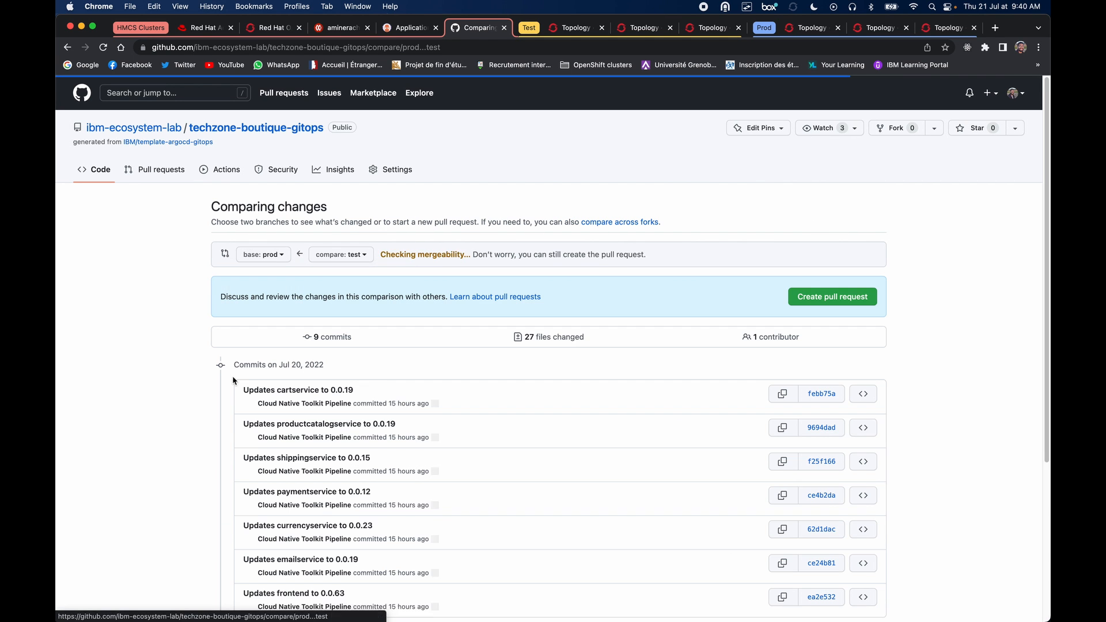
left_click(831, 296)
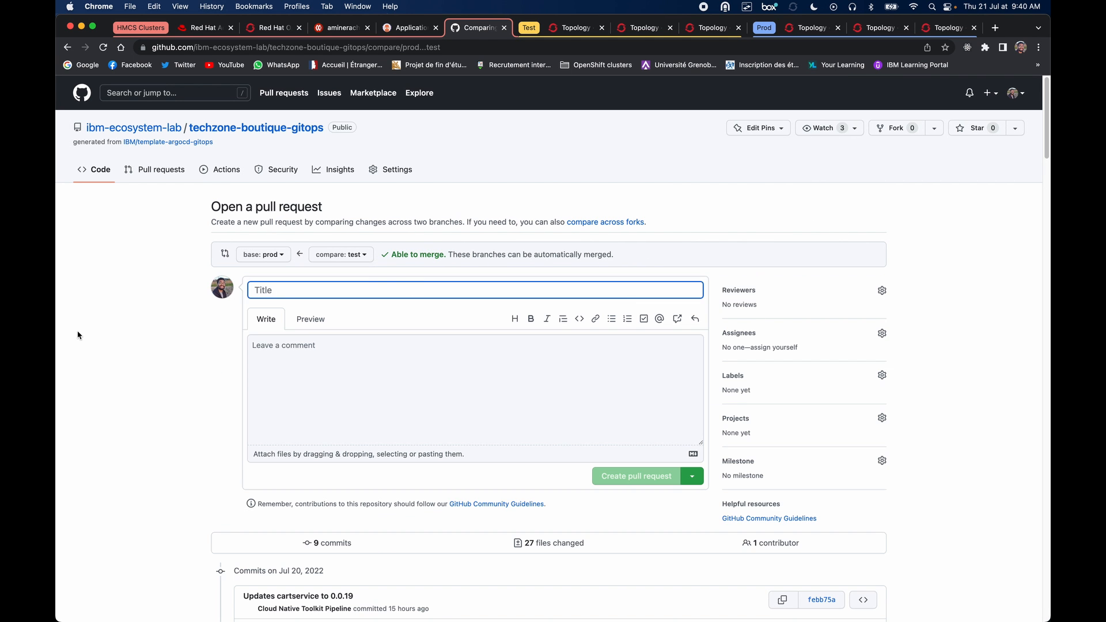
type("Test to prod")
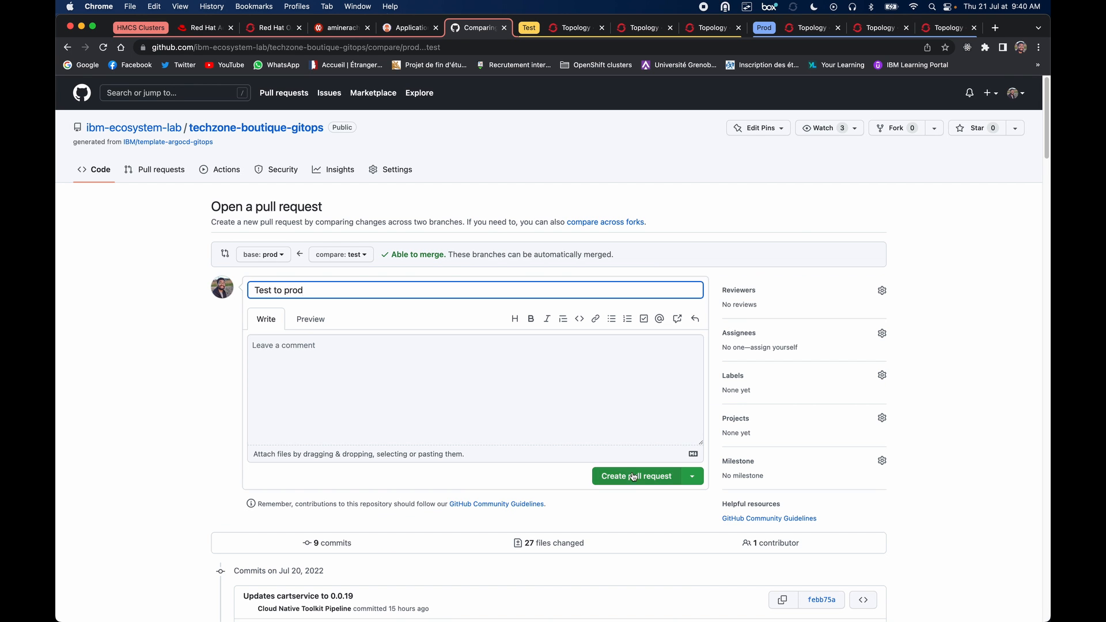
left_click(636, 475)
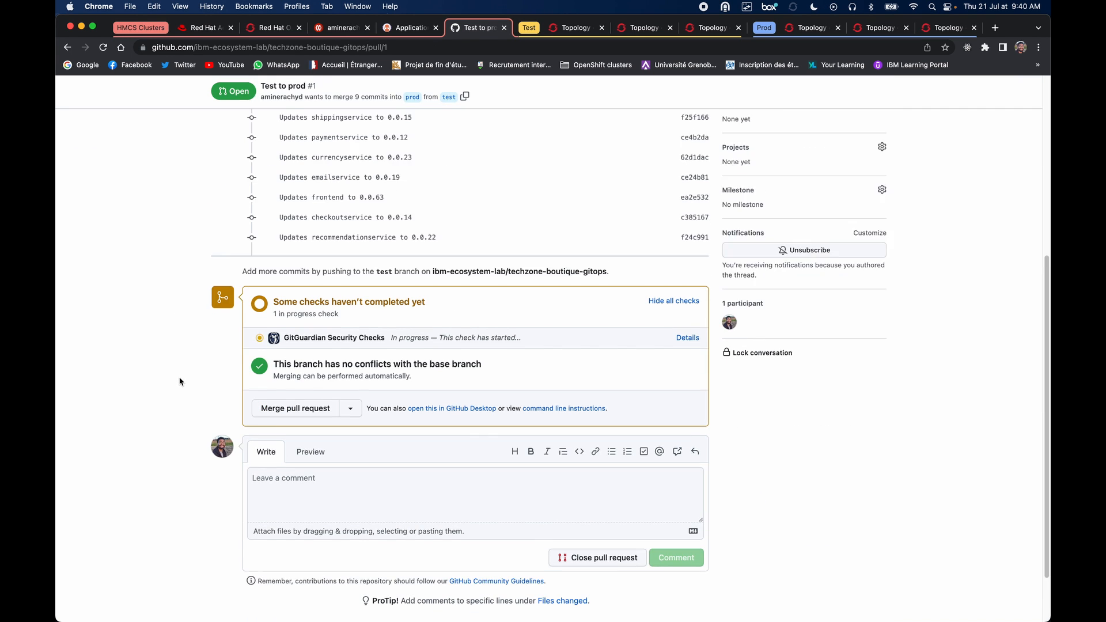
Step: Comment 'Everything working, ready to move to pro' and merge the pull request
left_click(674, 28)
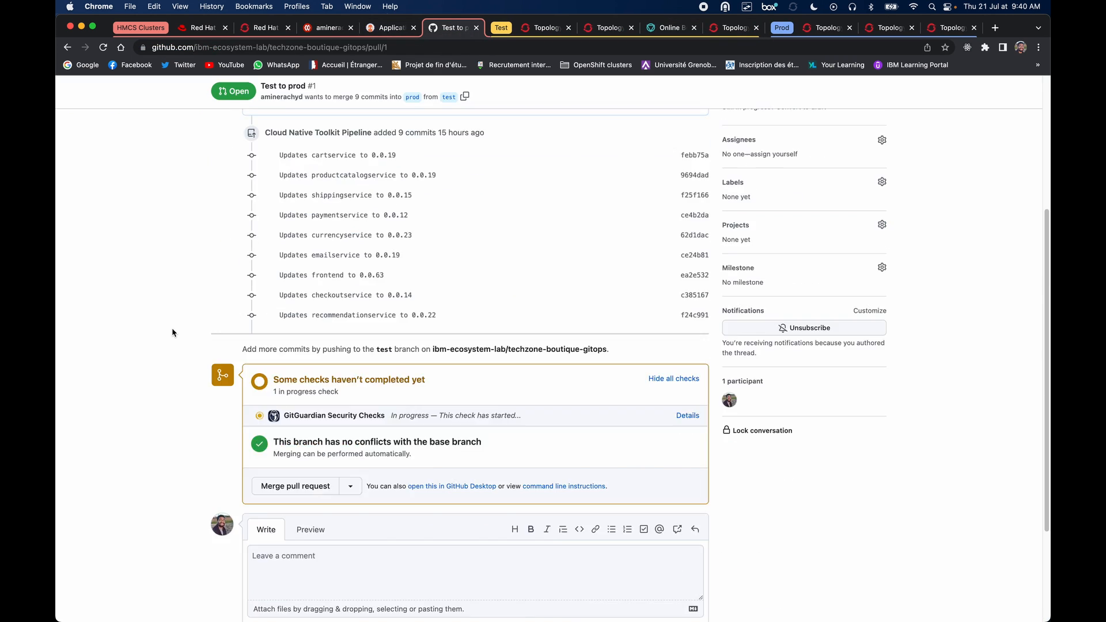
type("Everything working, ready to move to pro")
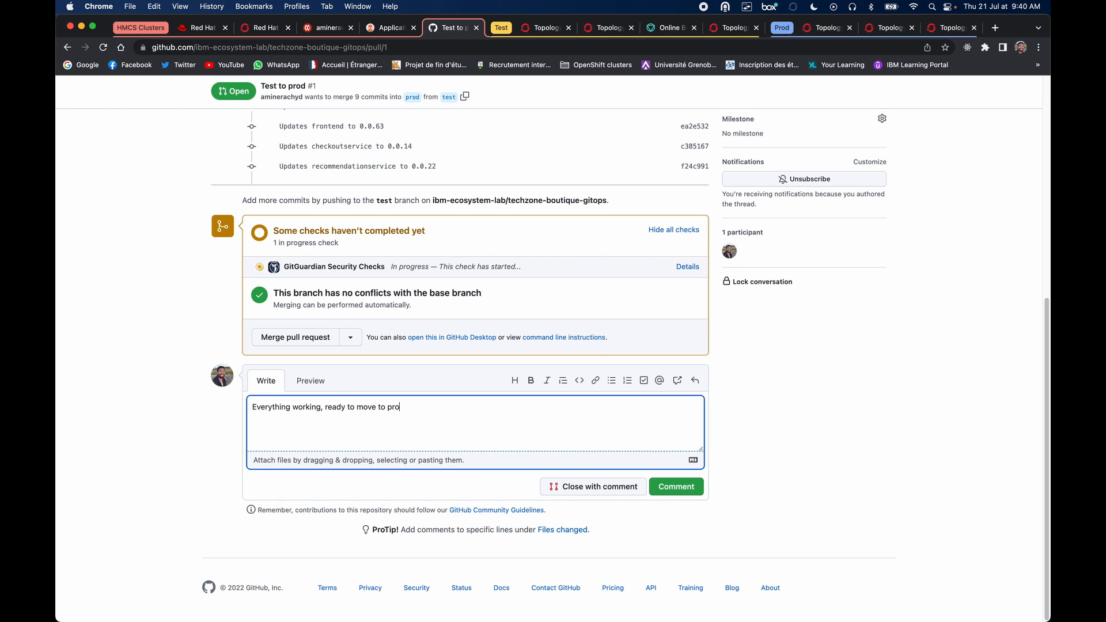
left_click(675, 486)
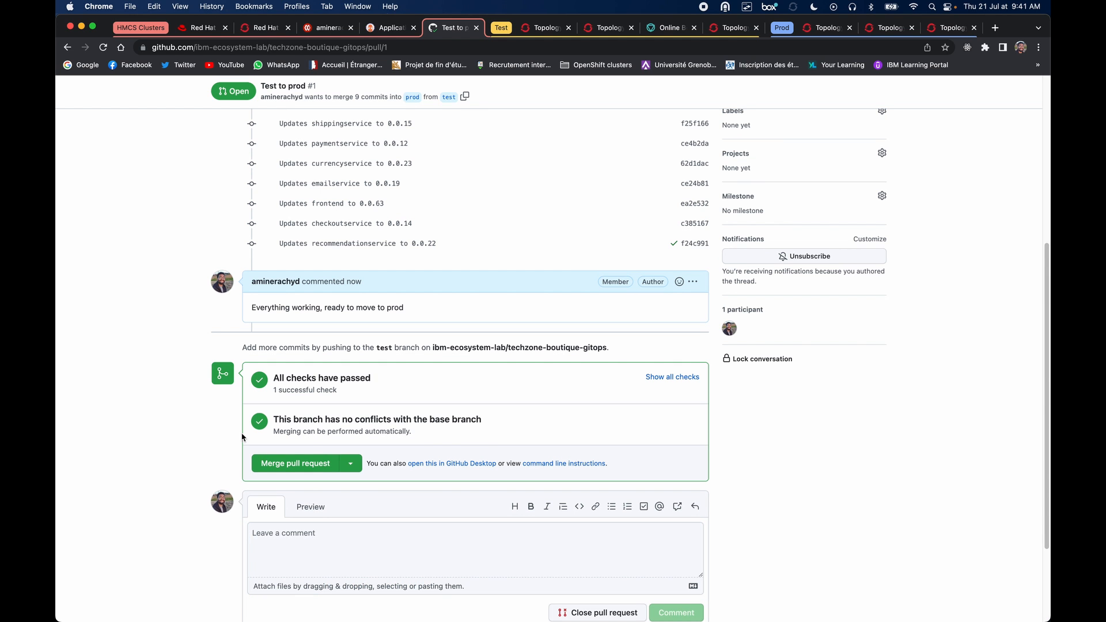
left_click(295, 463)
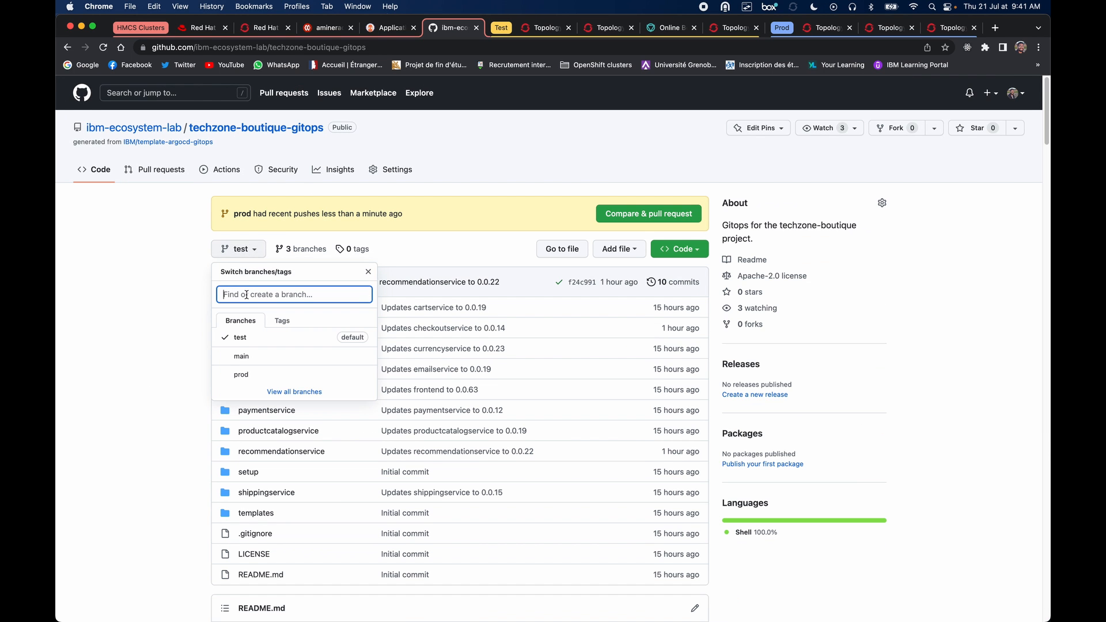
Step: Switch the repository view to the prod branch and review its merged folders
left_click(240, 375)
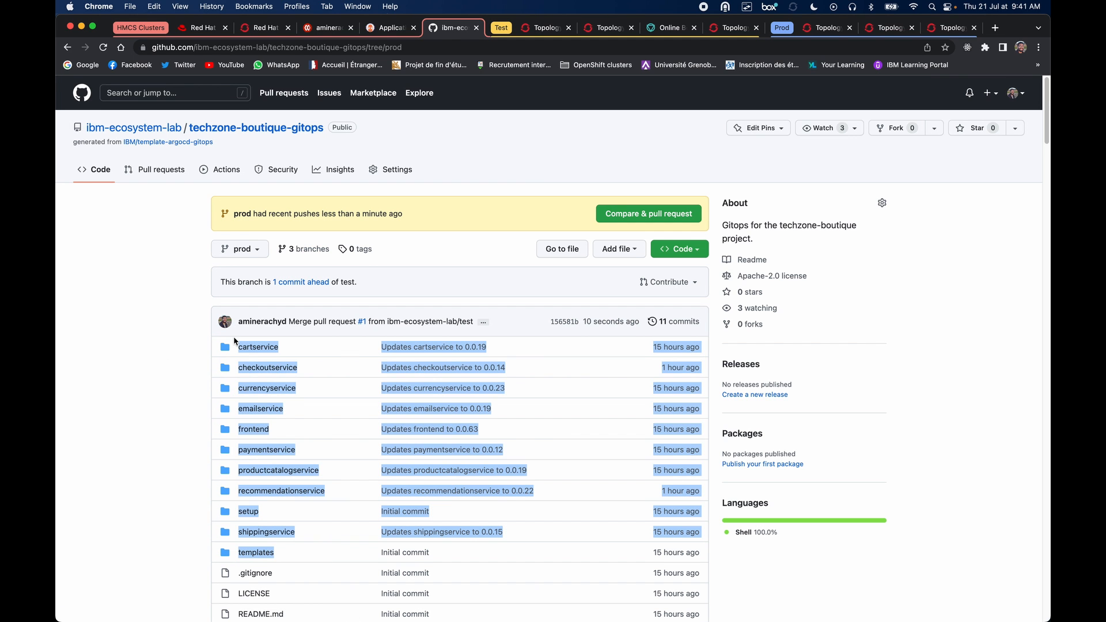
scroll("down", 3)
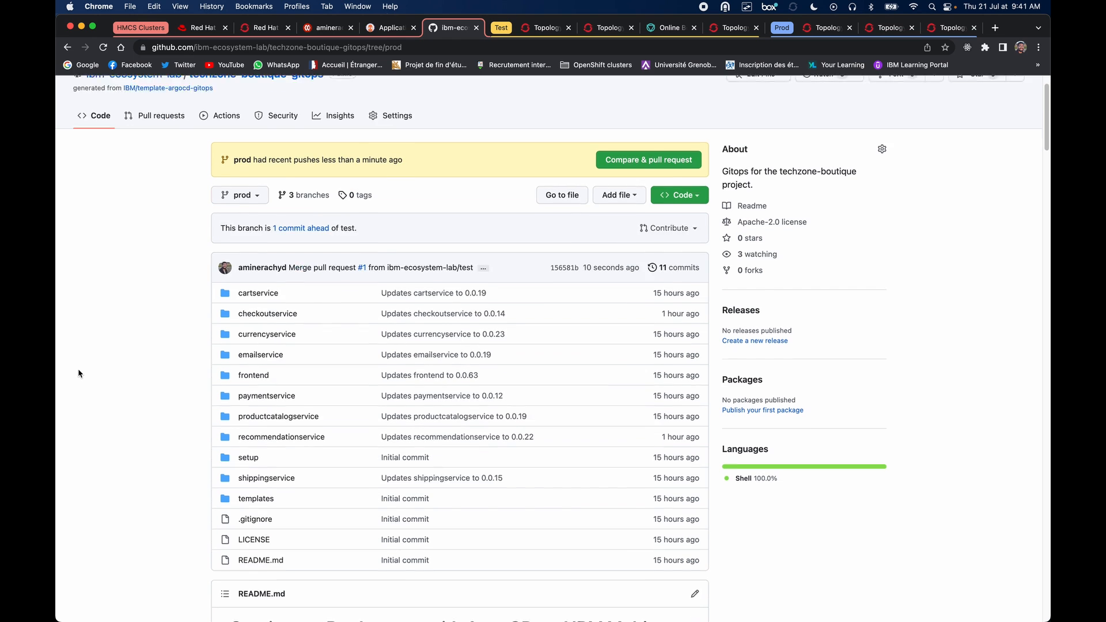
left_click(386, 28)
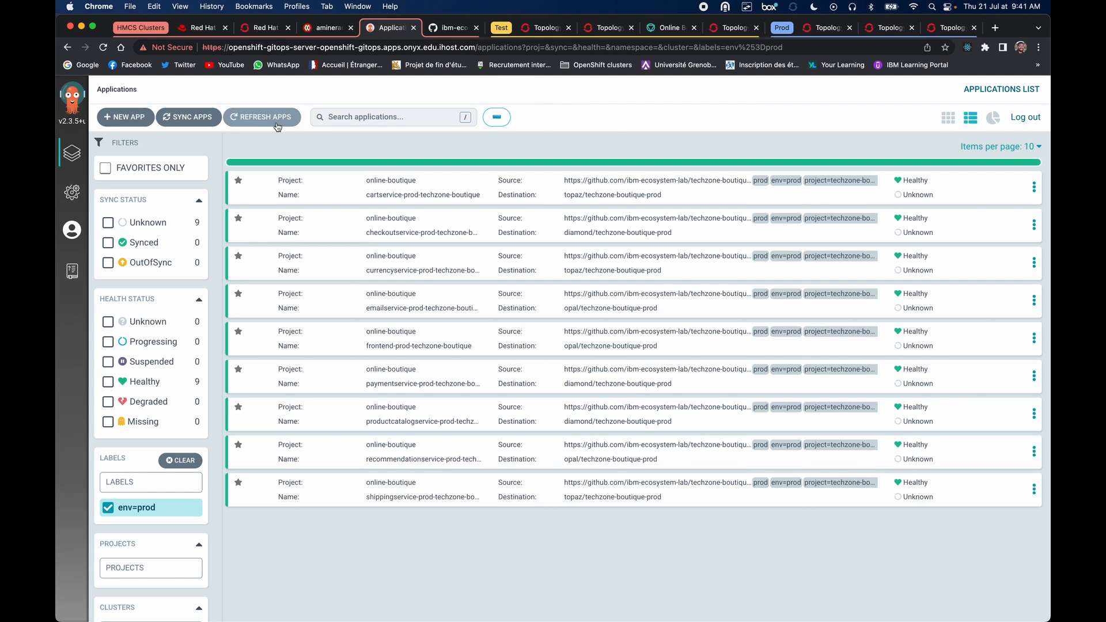
Step: Refresh all nine prod applications via Refresh Apps with All apps selected
left_click(267, 118)
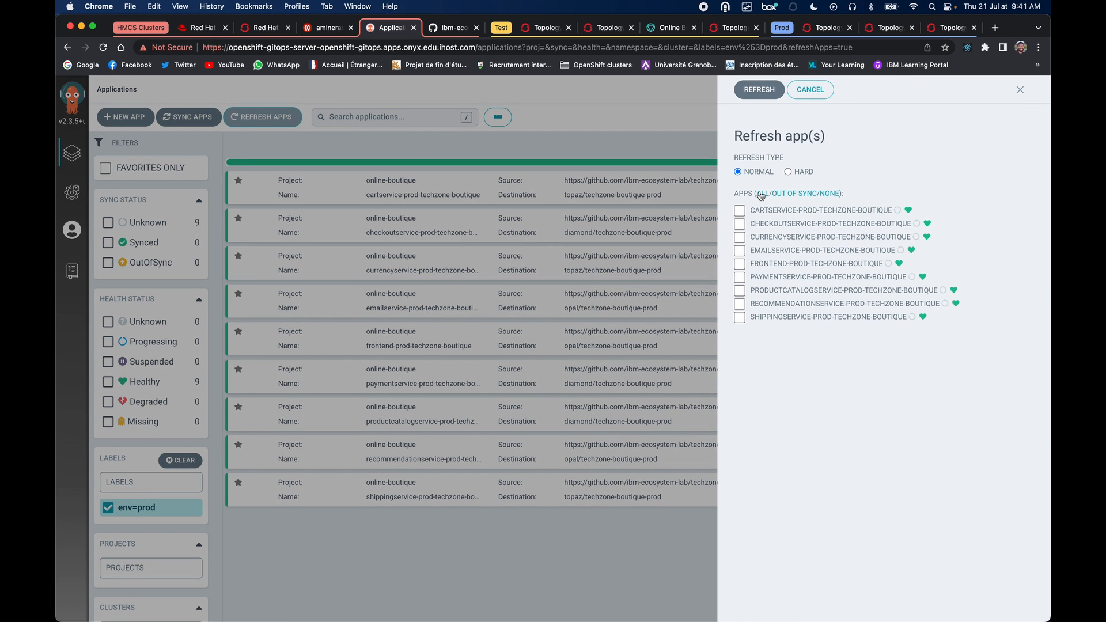
left_click(761, 194)
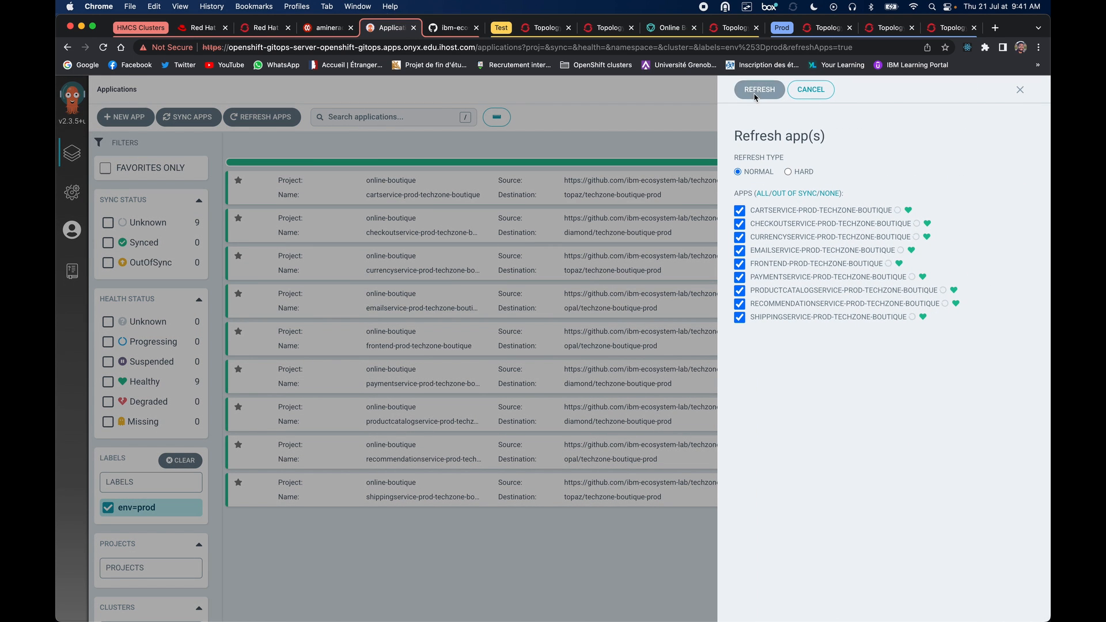
left_click(759, 89)
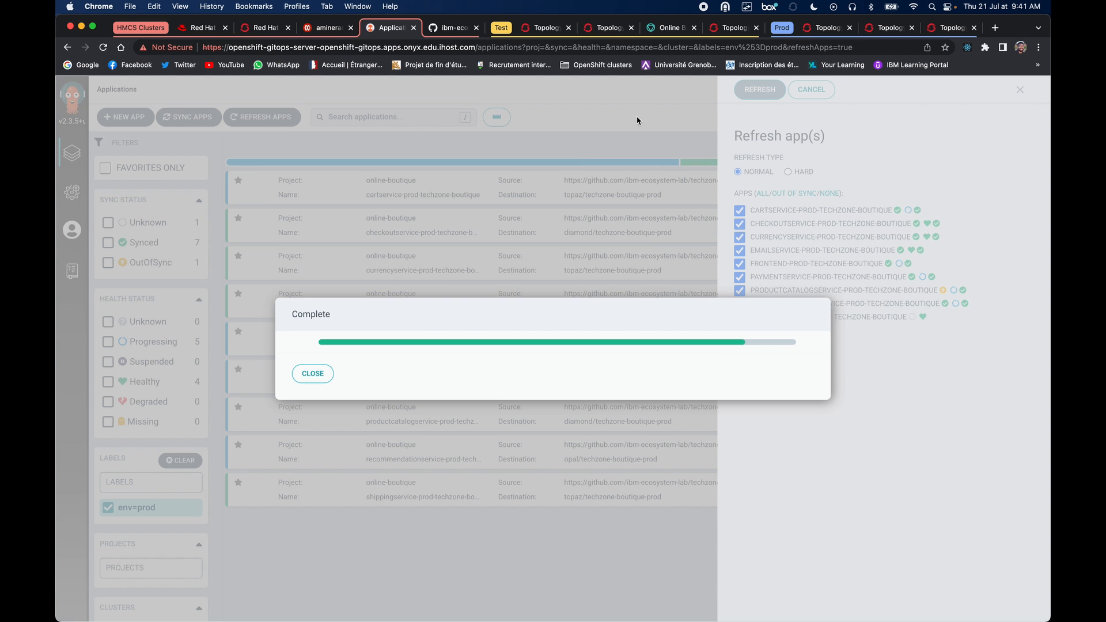
left_click(312, 373)
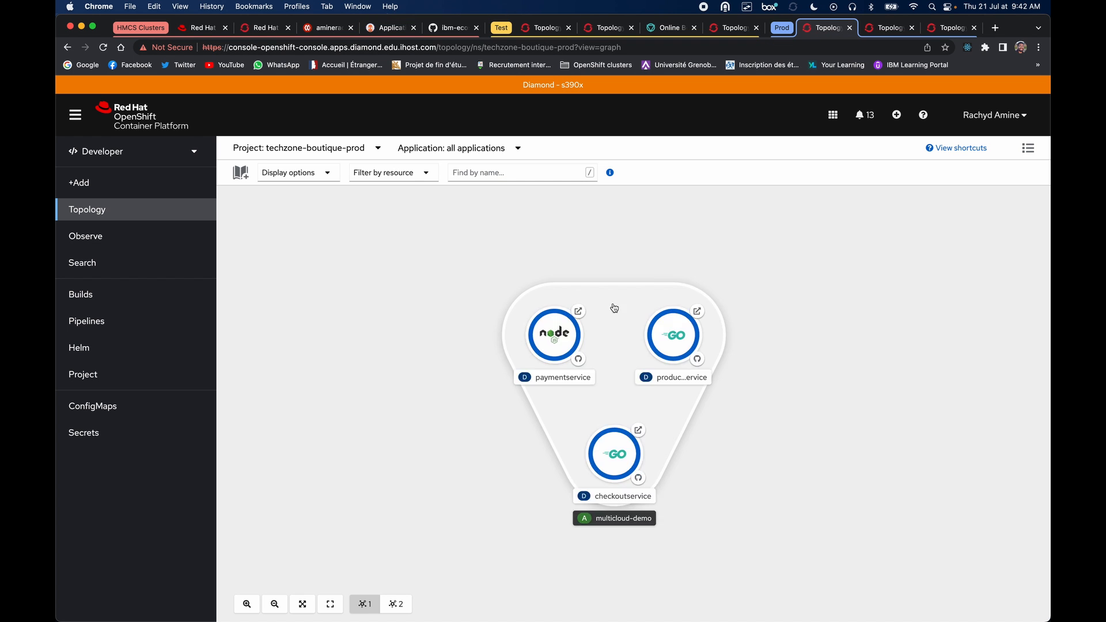
Step: View the prod services on Opal and open the frontend route's live storefront
left_click(952, 28)
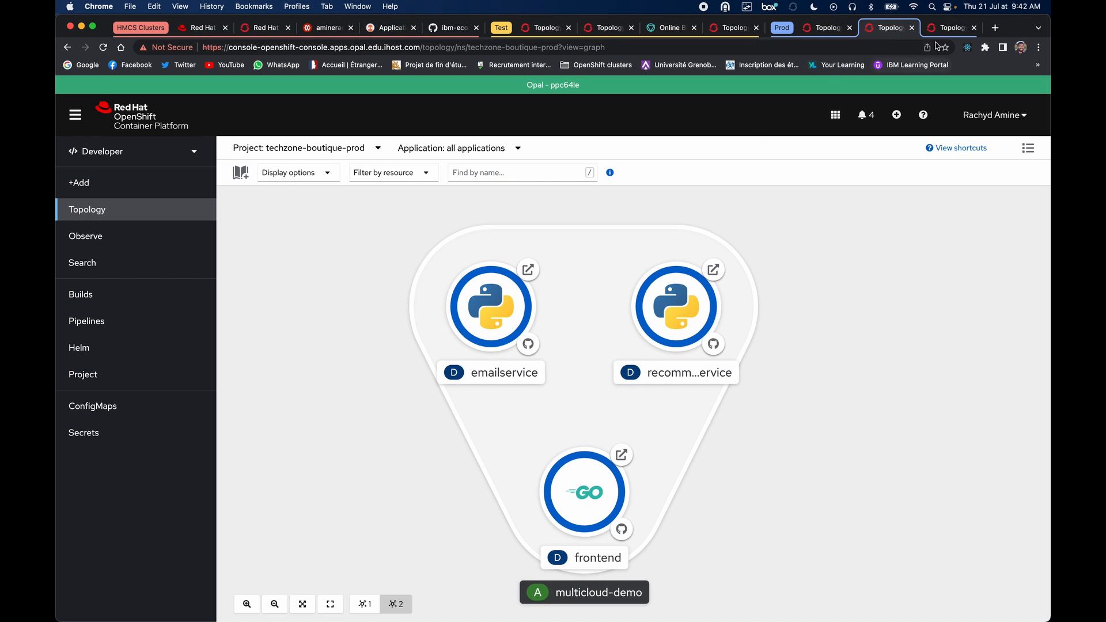
left_click(622, 455)
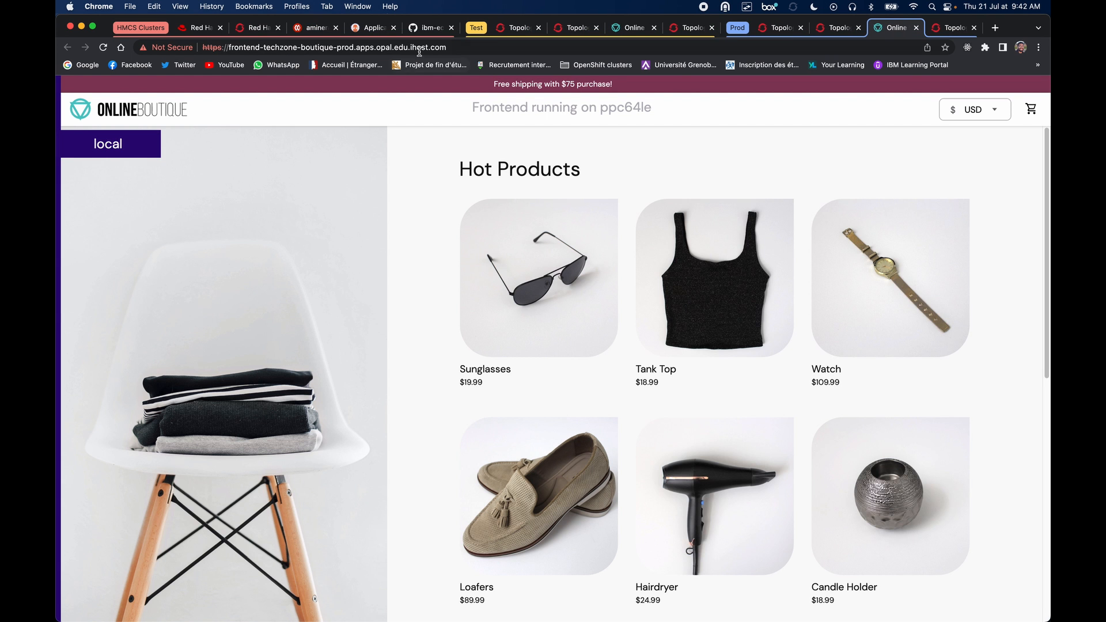
mouse_move(433, 157)
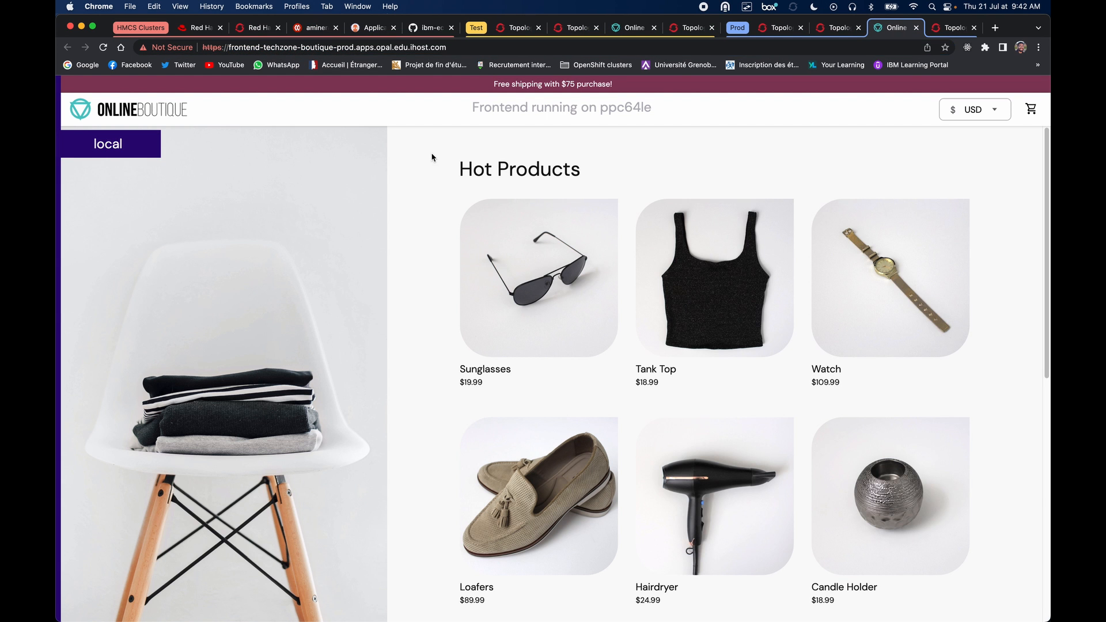
mouse_move(700, 121)
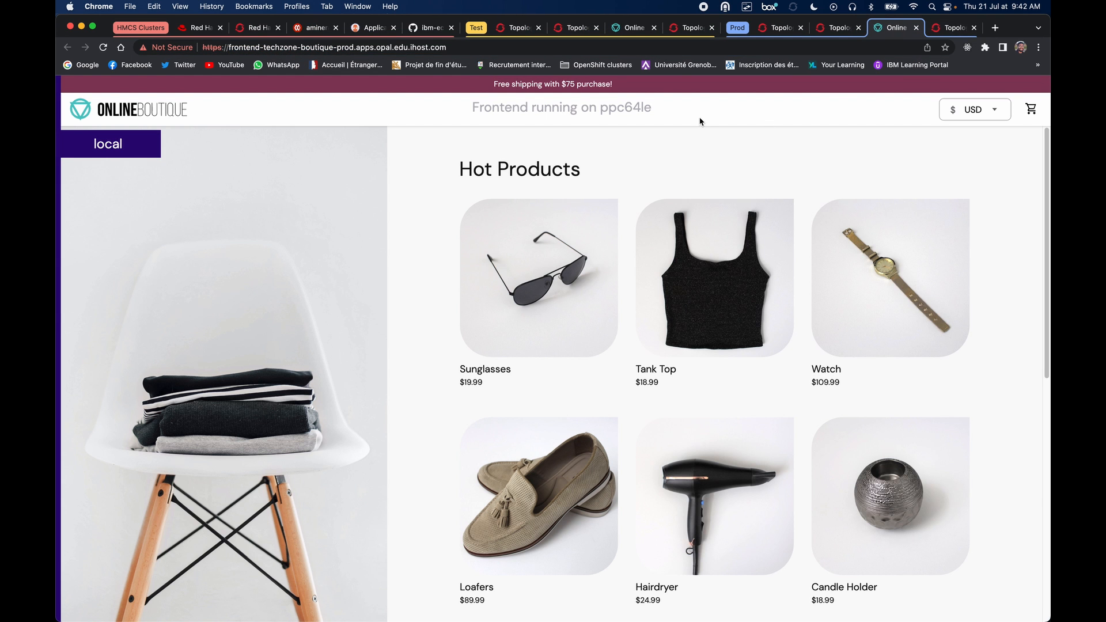
scroll("down", 3)
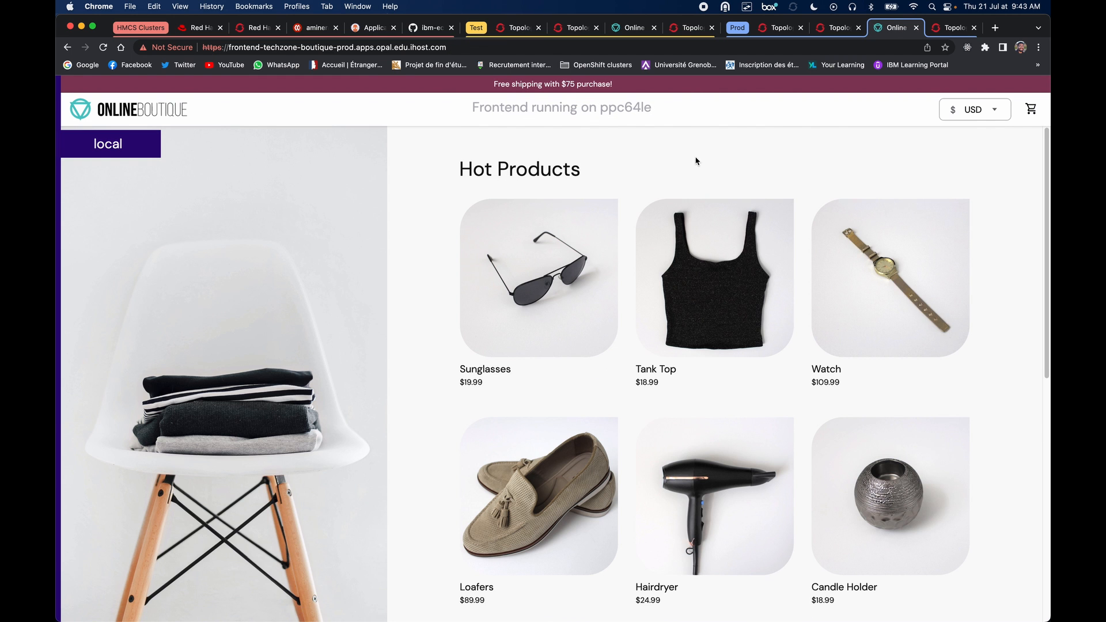
Step: Open the frontend-test-techzone-boutique application from the env=test list
left_click(372, 27)
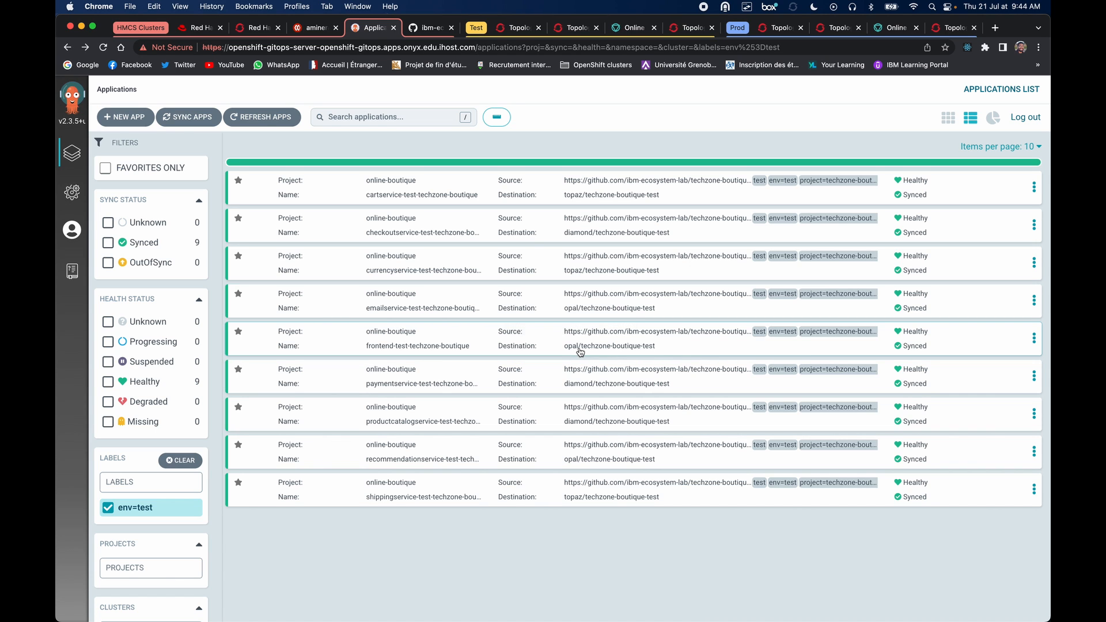
mouse_move(569, 351)
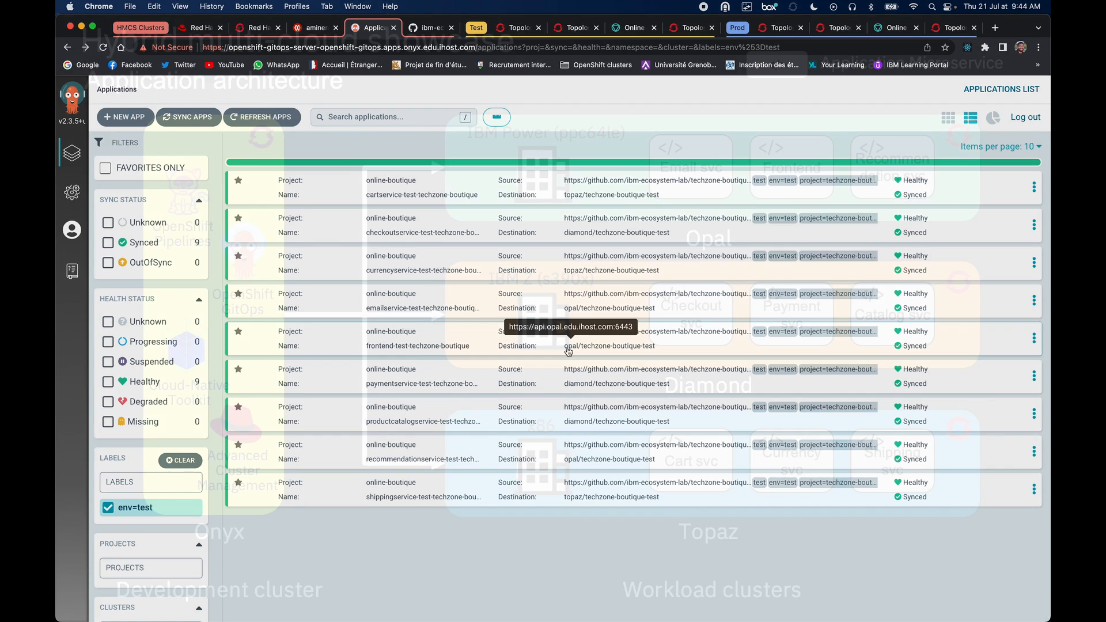
left_click(417, 346)
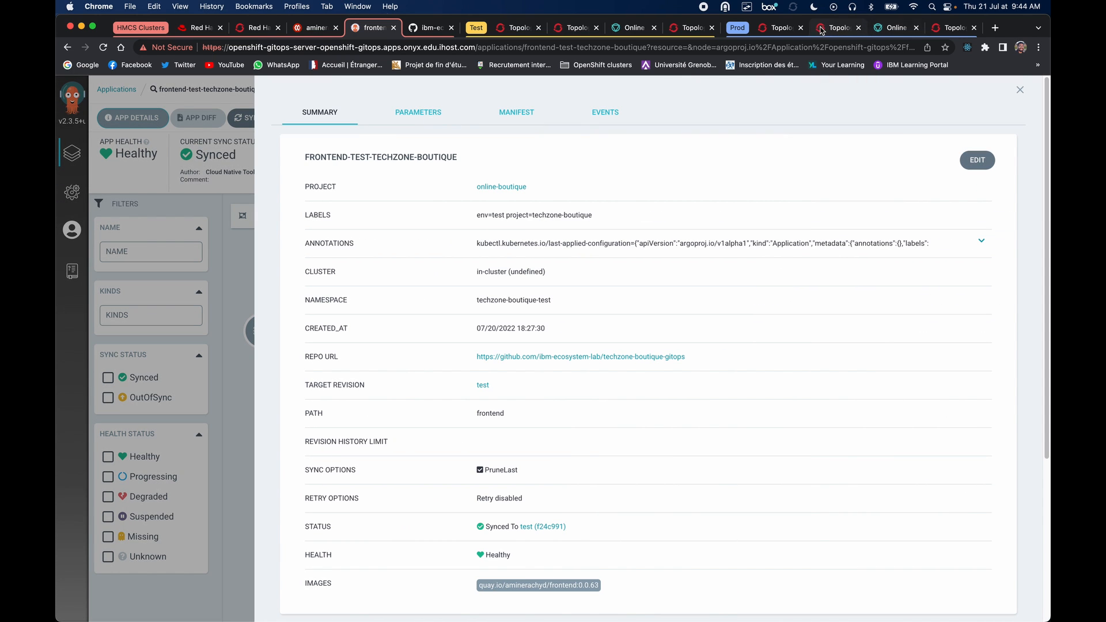
Step: Edit the frontend application's destination cluster from opal to diamond and save
left_click(950, 28)
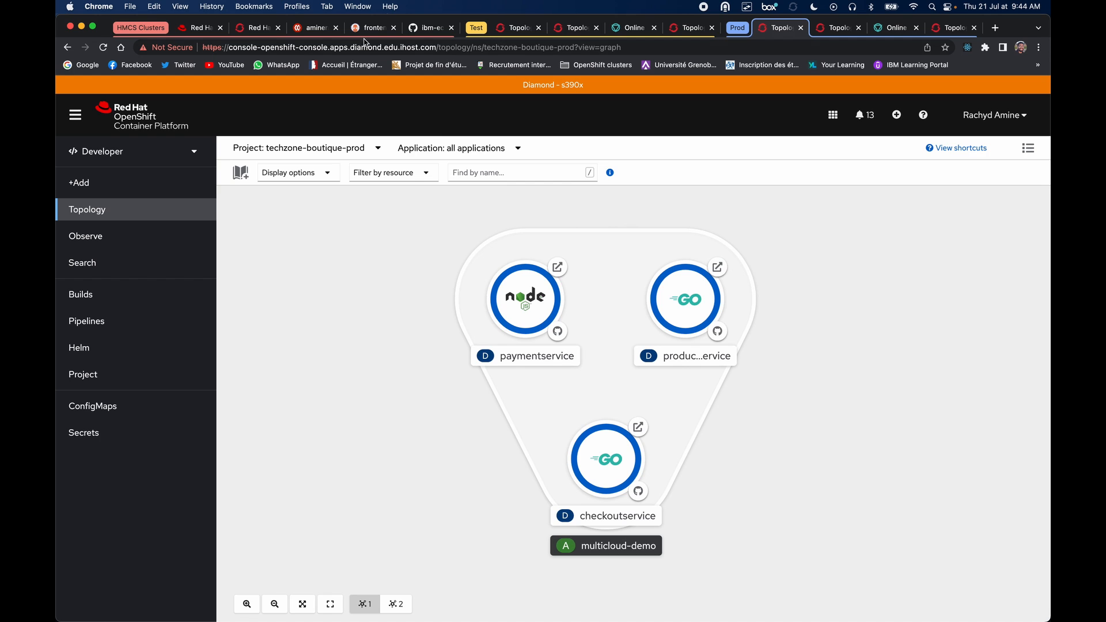
left_click(369, 28)
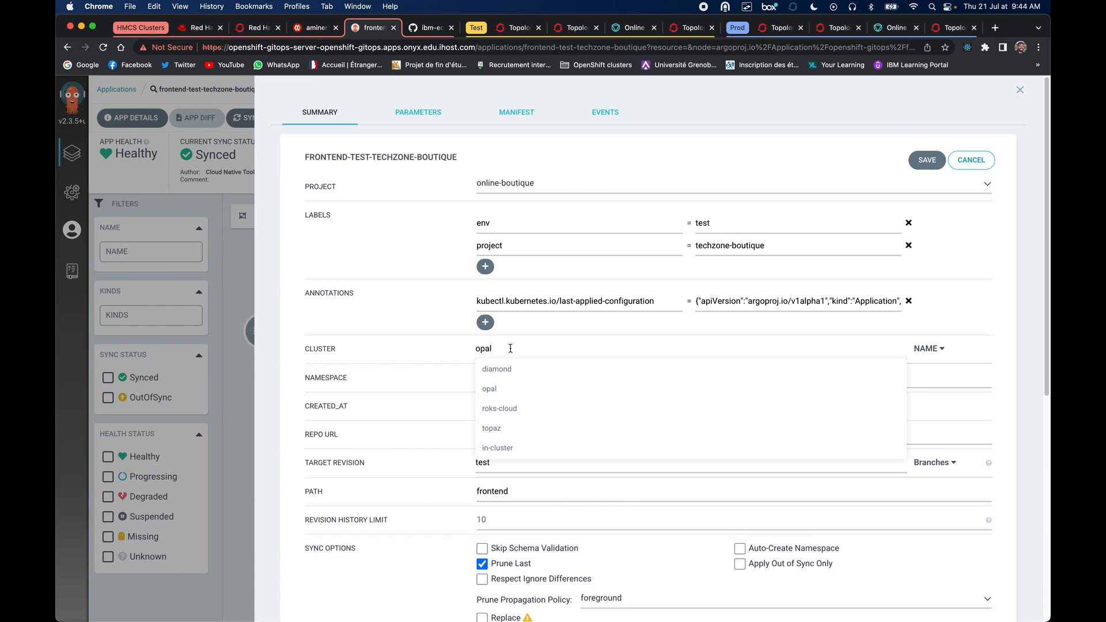
left_click(497, 369)
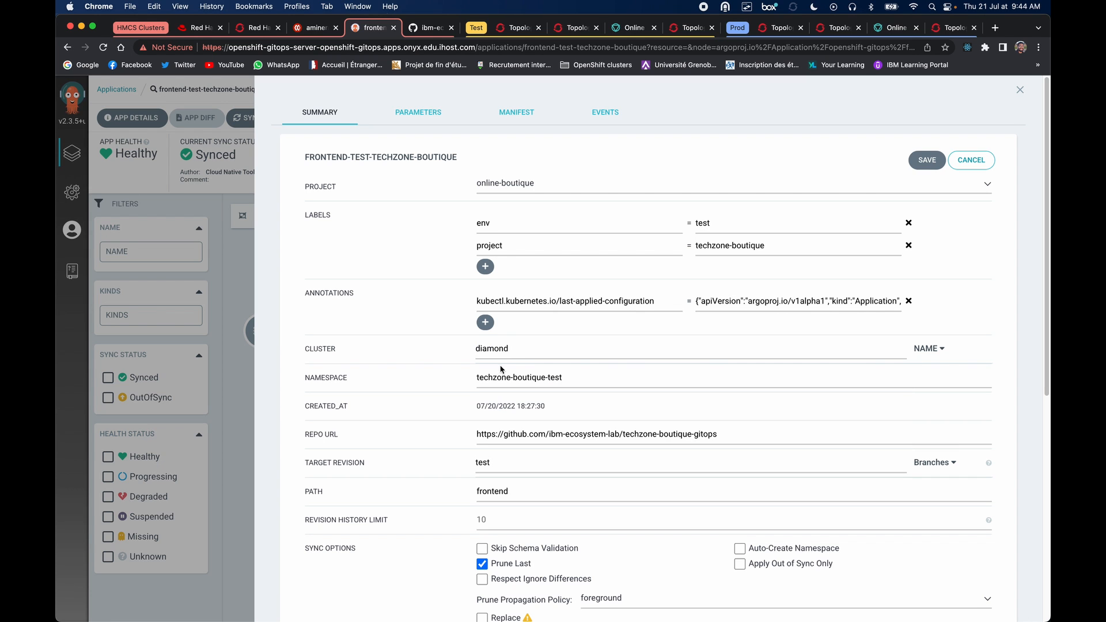
left_click(926, 160)
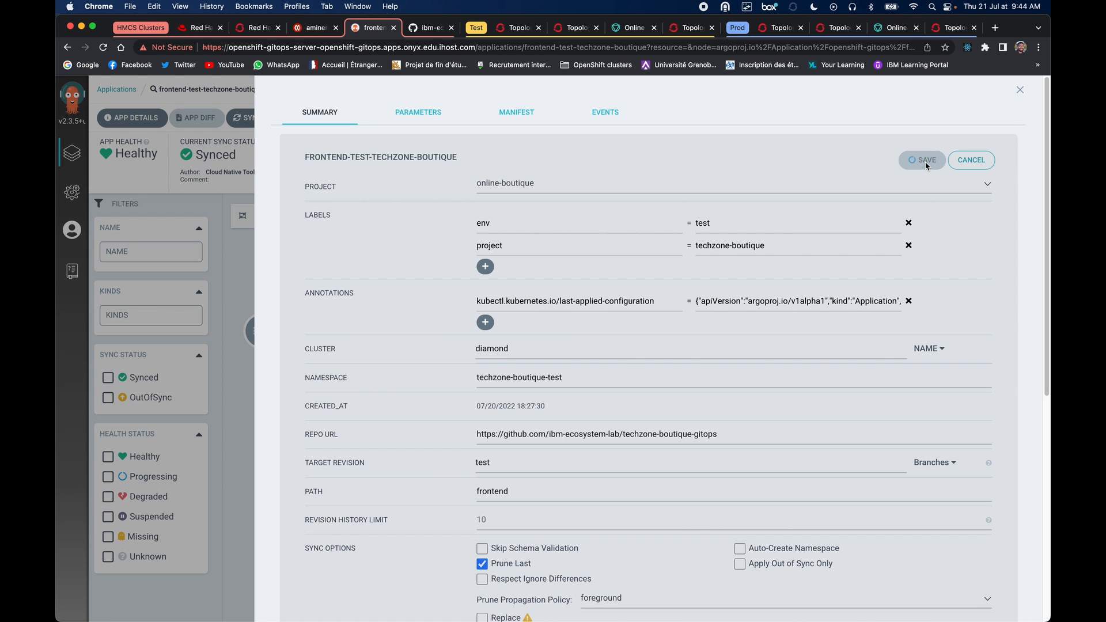
mouse_move(853, 169)
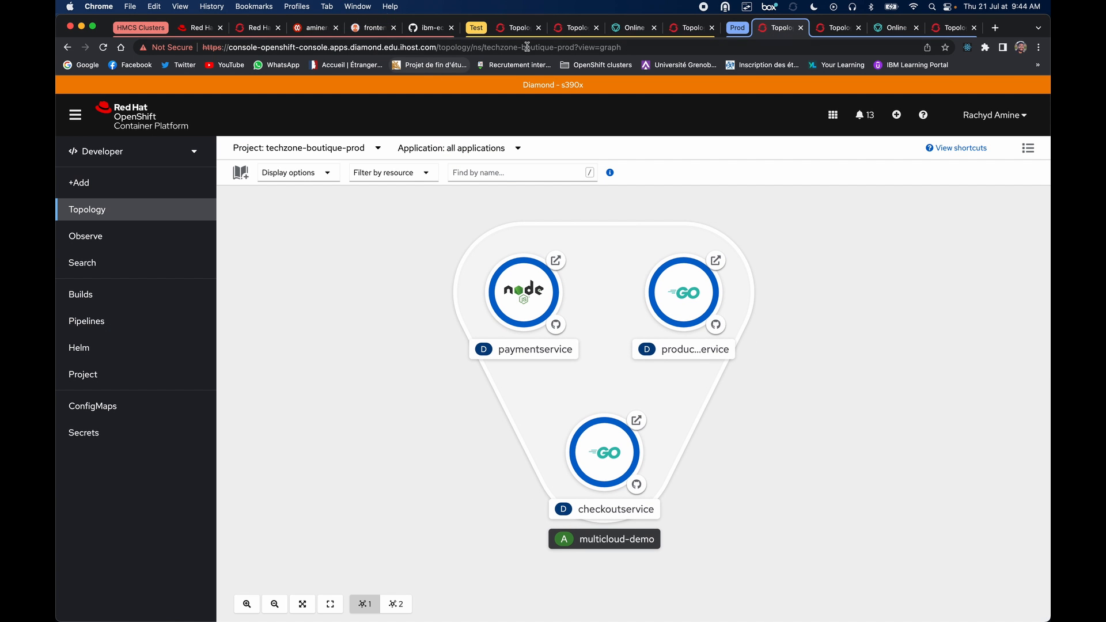
Step: Review the frontend image tag 0.0.63 with s390x, ppc64le and x86_64 builds, then return to Diamond topology
left_click(312, 28)
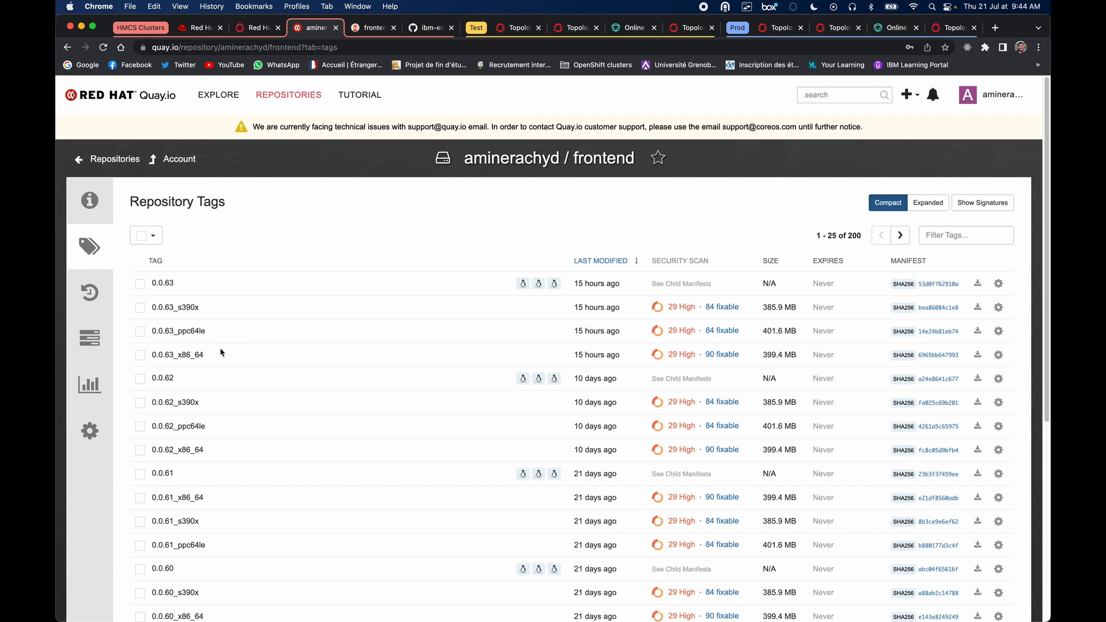
mouse_move(191, 321)
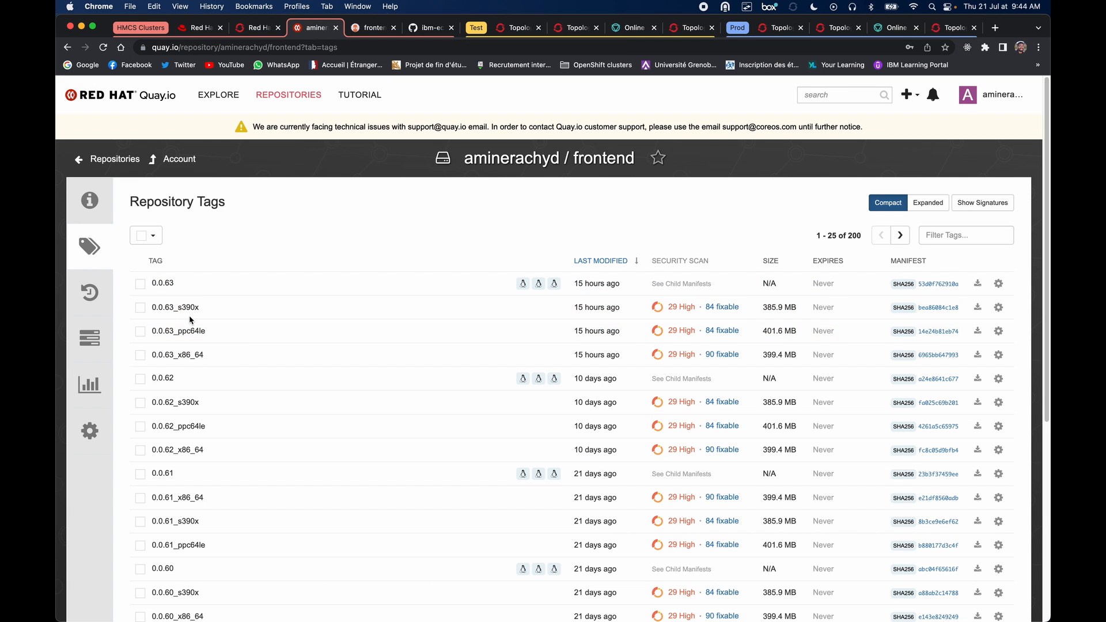
mouse_move(230, 353)
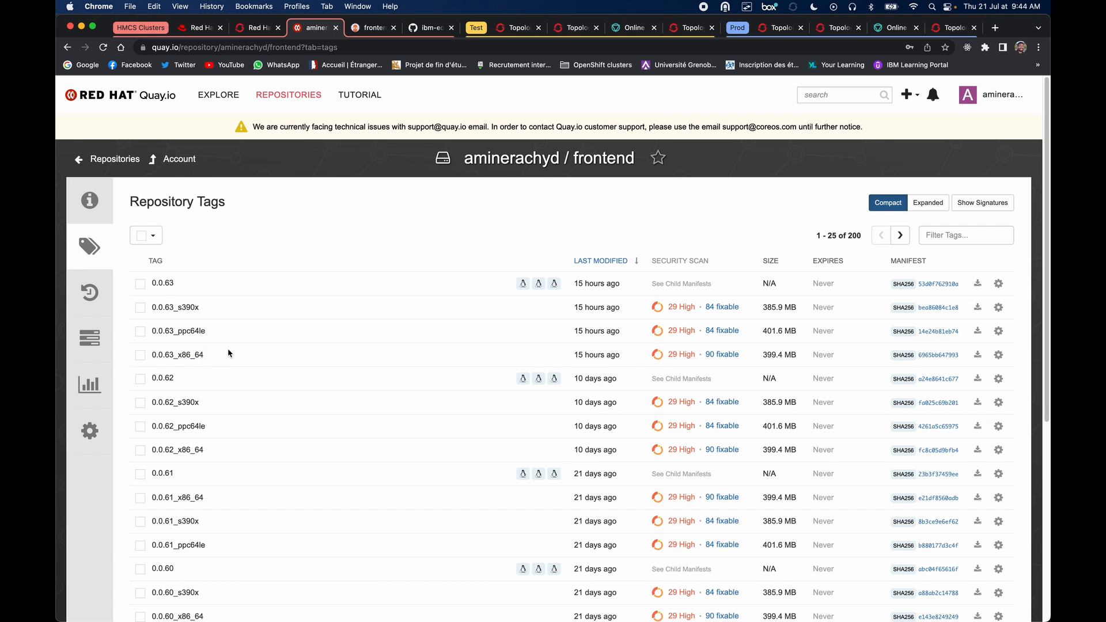
left_click(778, 28)
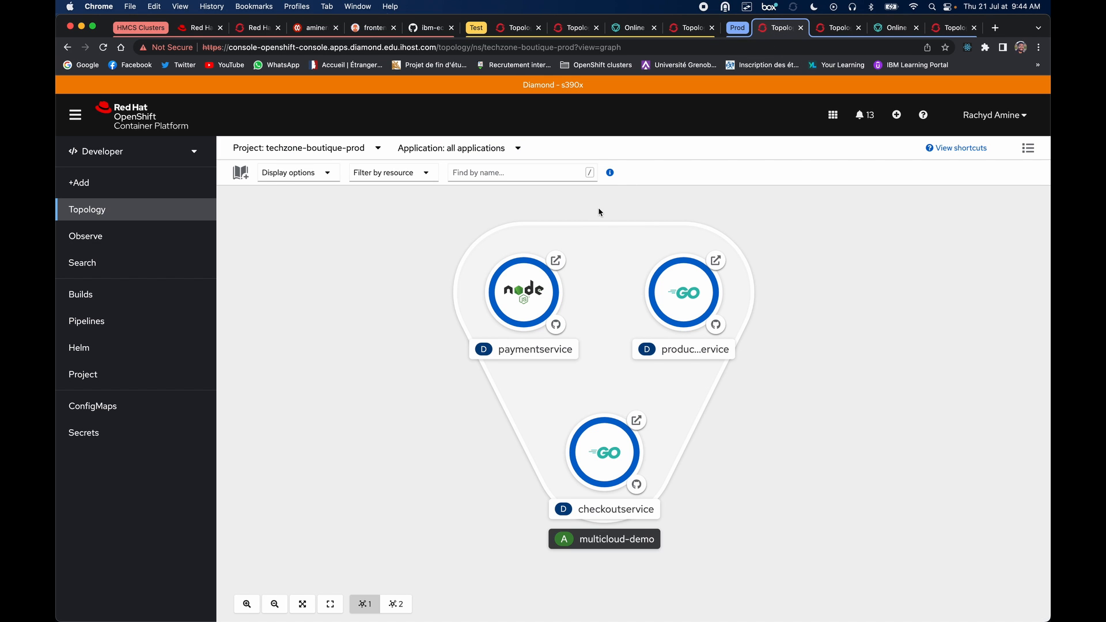
Step: View the diamond-served storefront showing s390x and place the order for the Bamboo Glass Jar cart
left_click(516, 28)
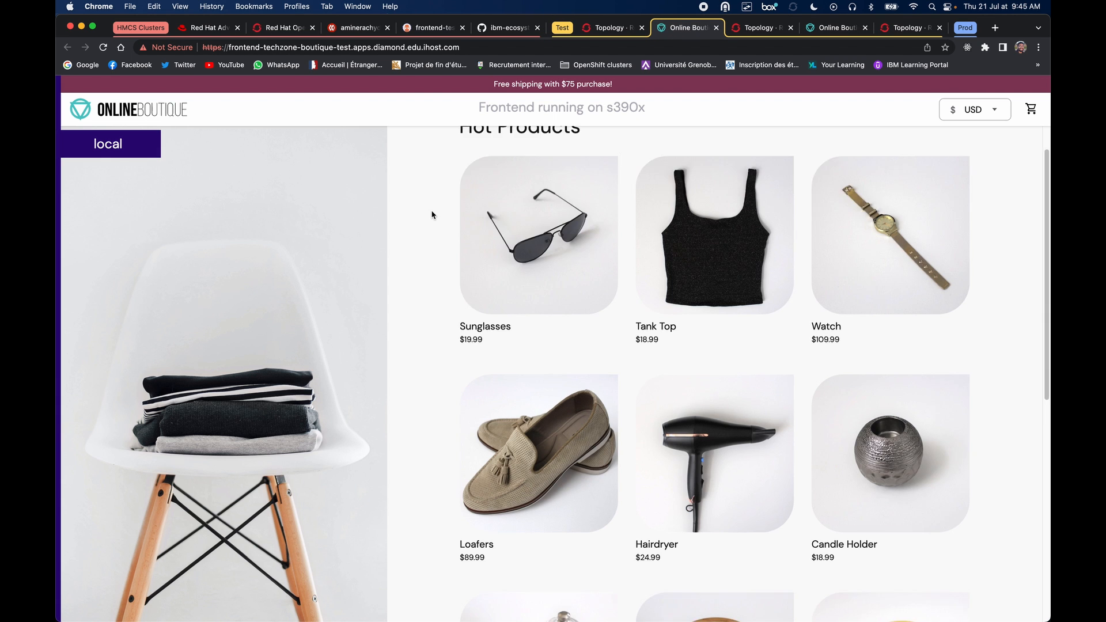
scroll("up", 3)
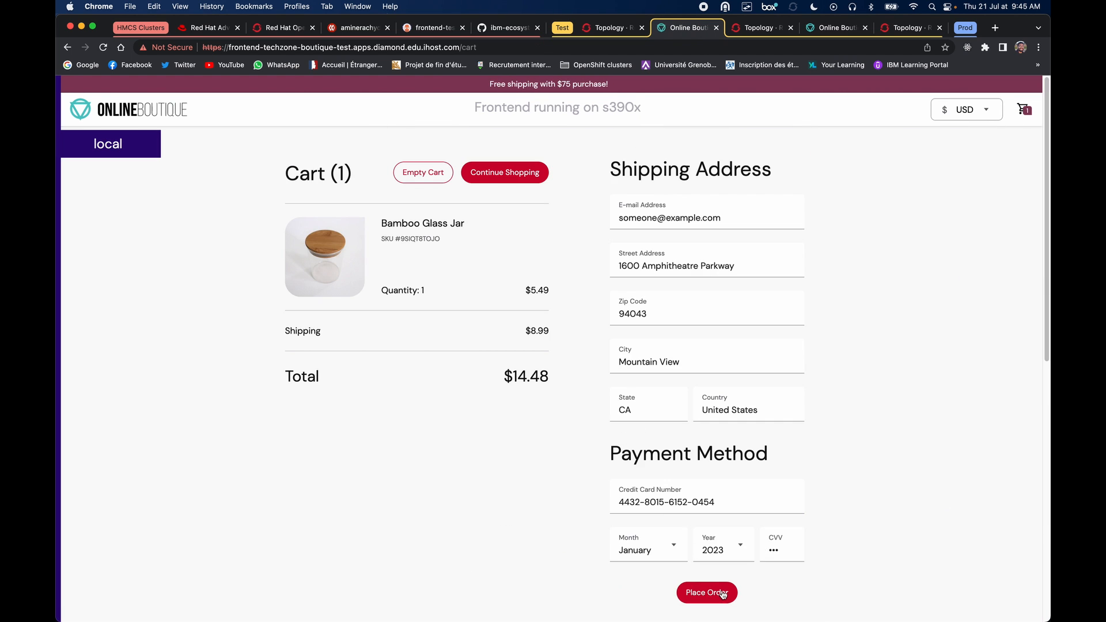
left_click(707, 592)
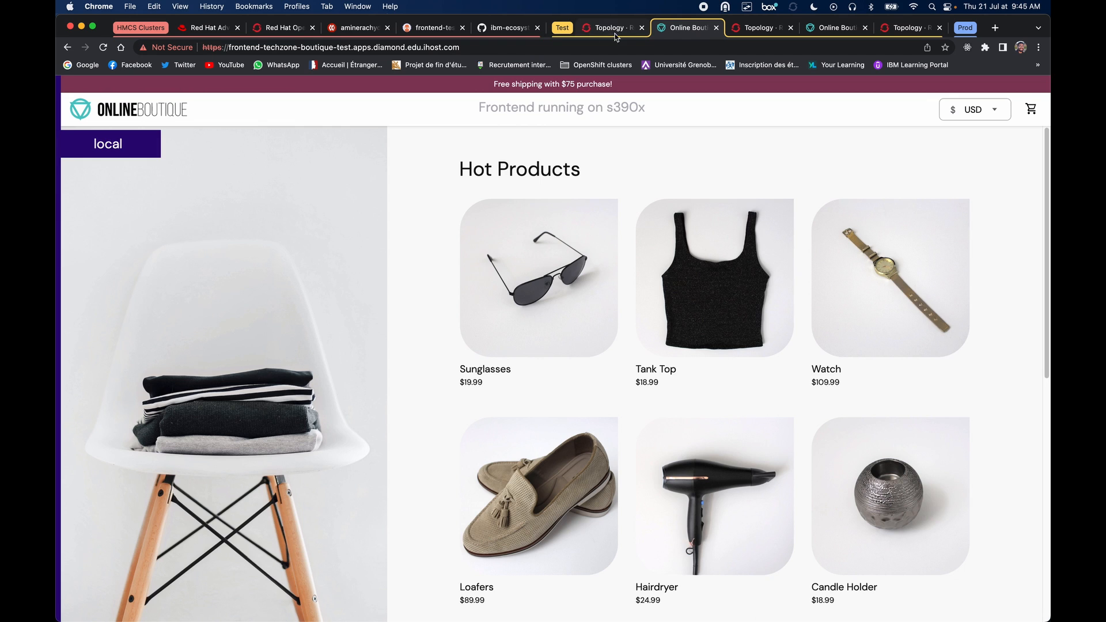
Step: Check frontend in the Diamond techzone-boutique-test topology, then the nine succeeded pipelines on Onyx
left_click(611, 28)
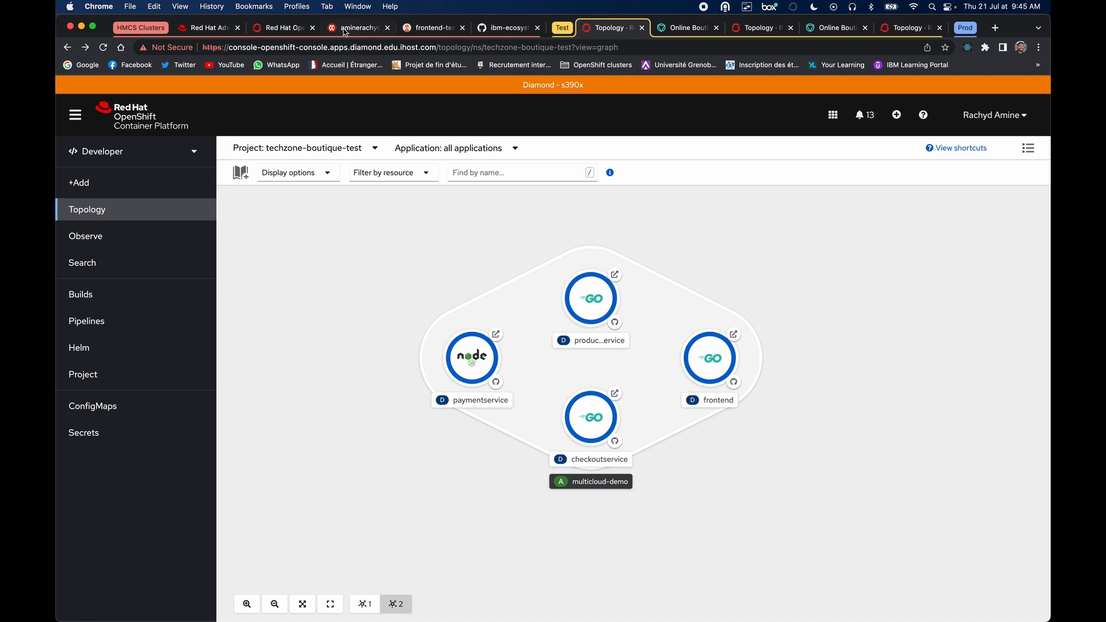
left_click(285, 27)
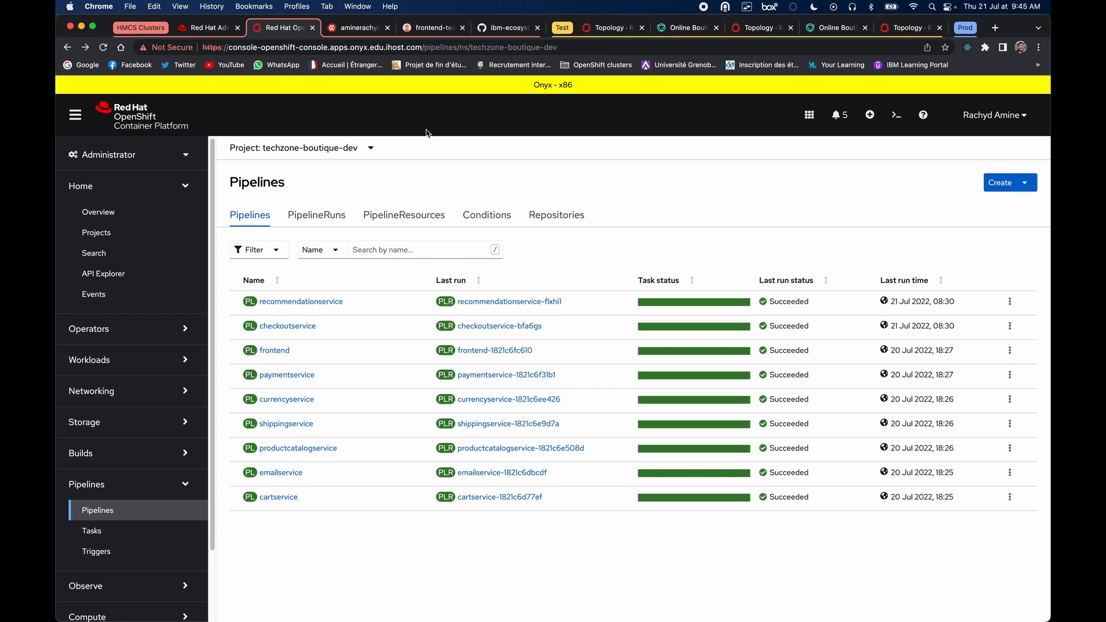
mouse_move(437, 140)
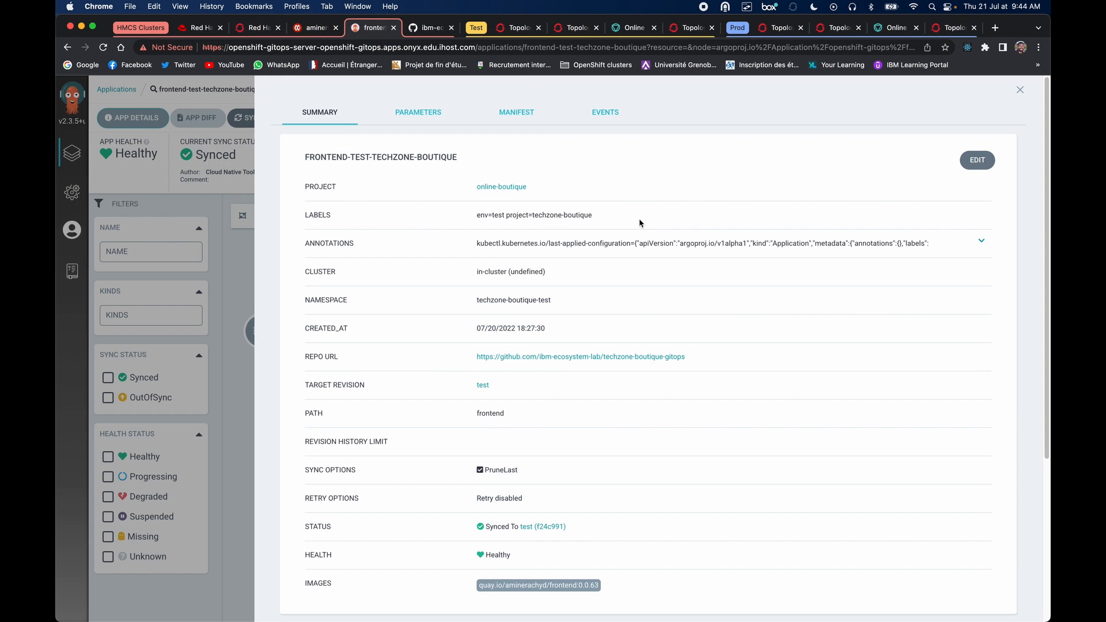
Step: Edit frontend-test-techzone-boutique, set its destination cluster from opal to diamond, and save
left_click(977, 160)
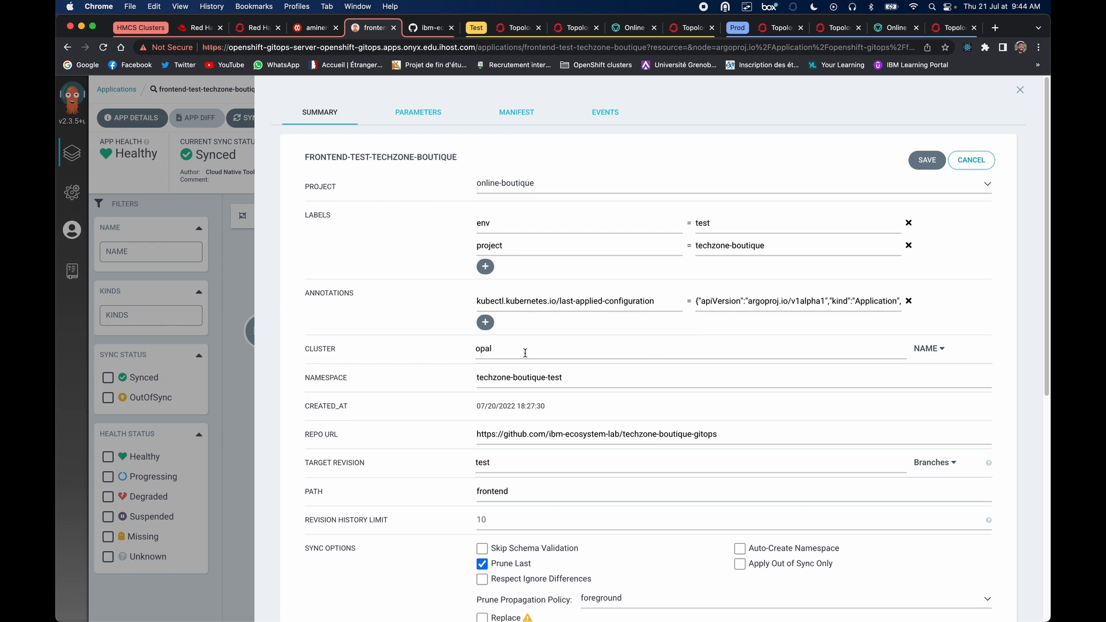
left_click(525, 349)
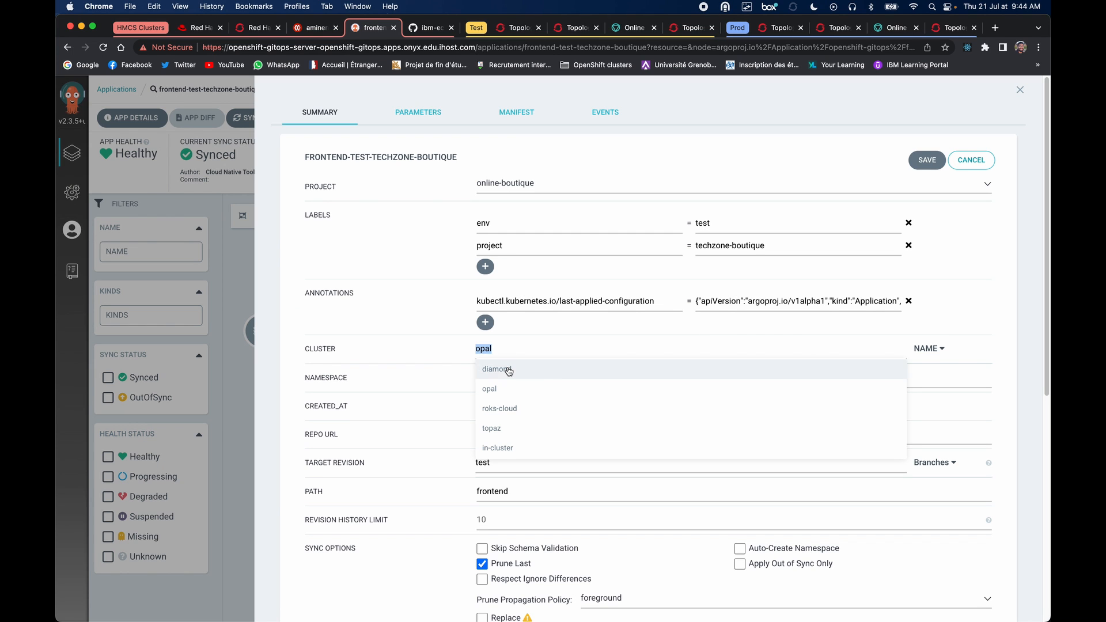
left_click(495, 369)
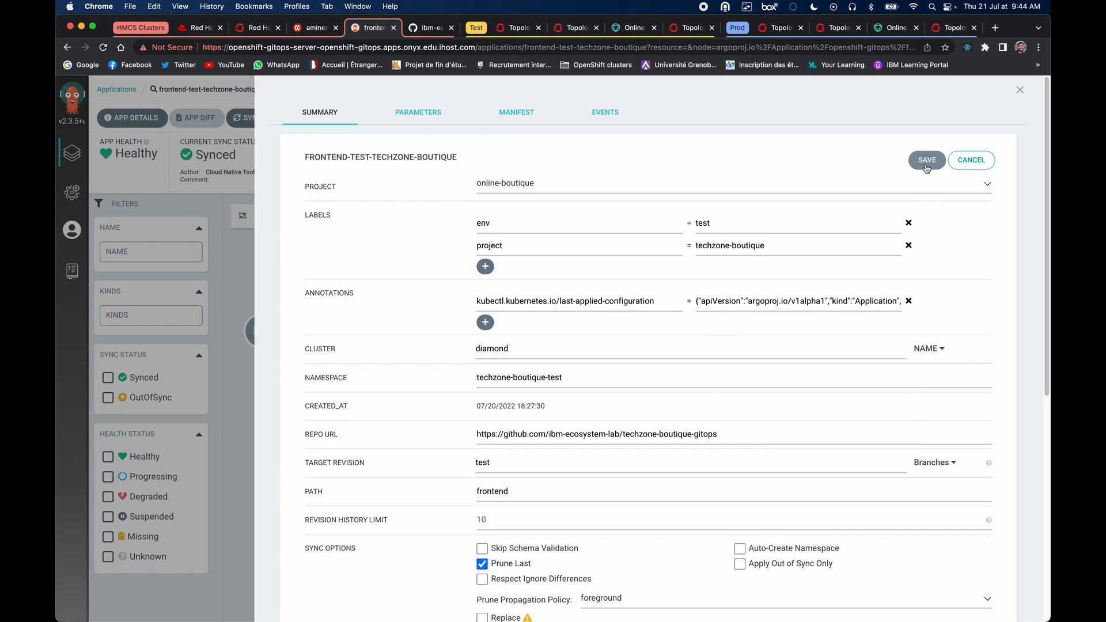
left_click(926, 160)
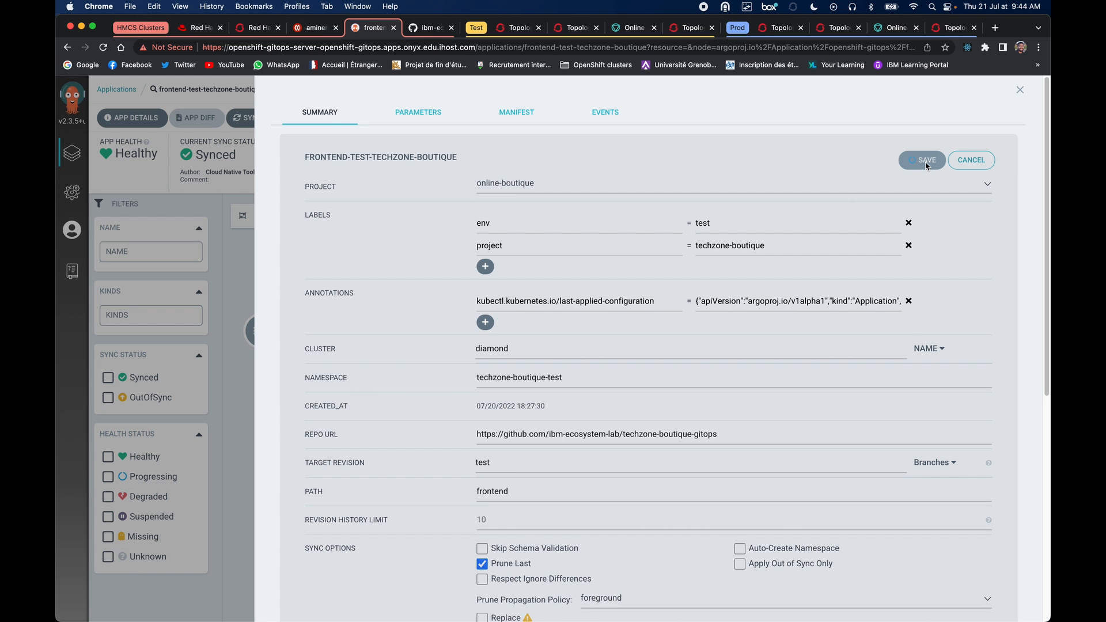